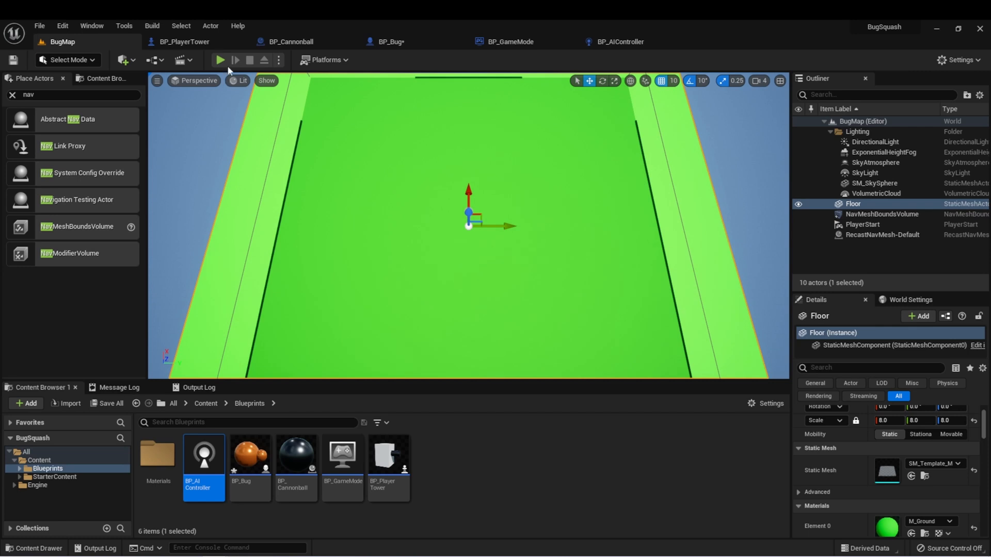
Step: Play-test BugMap, watch a bug spawn beside the player tower, then stop the session
left_click(220, 60)
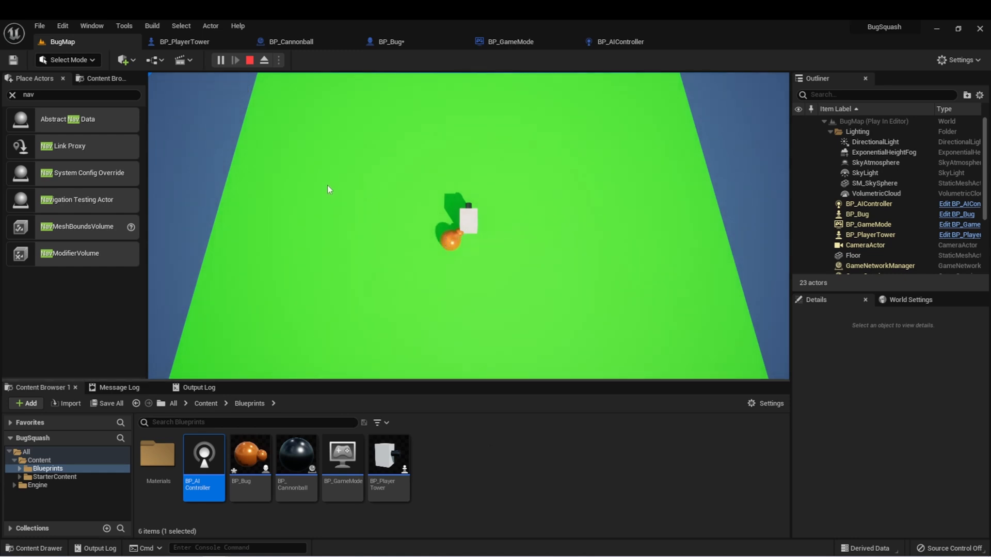
left_click(510, 41)
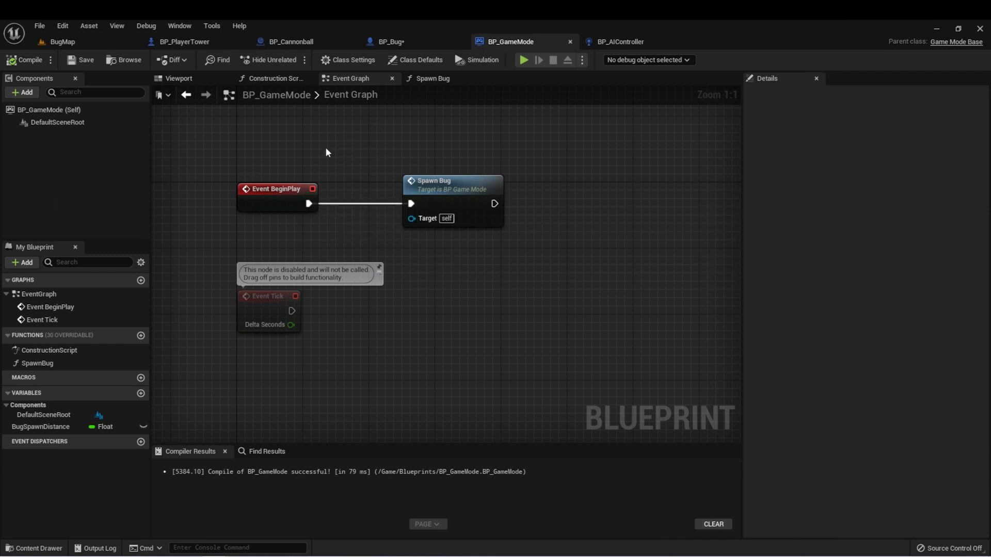
mouse_move(286, 201)
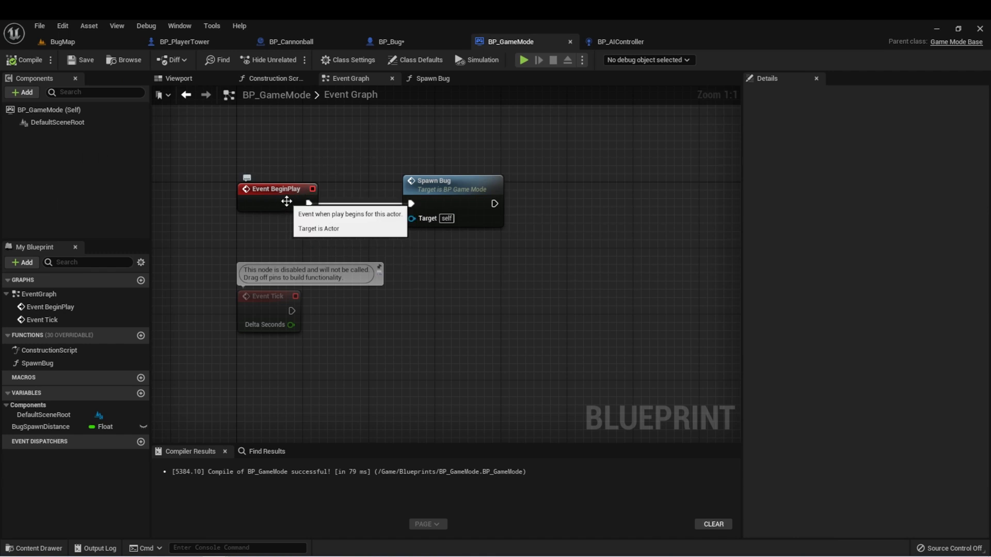
mouse_move(387, 222)
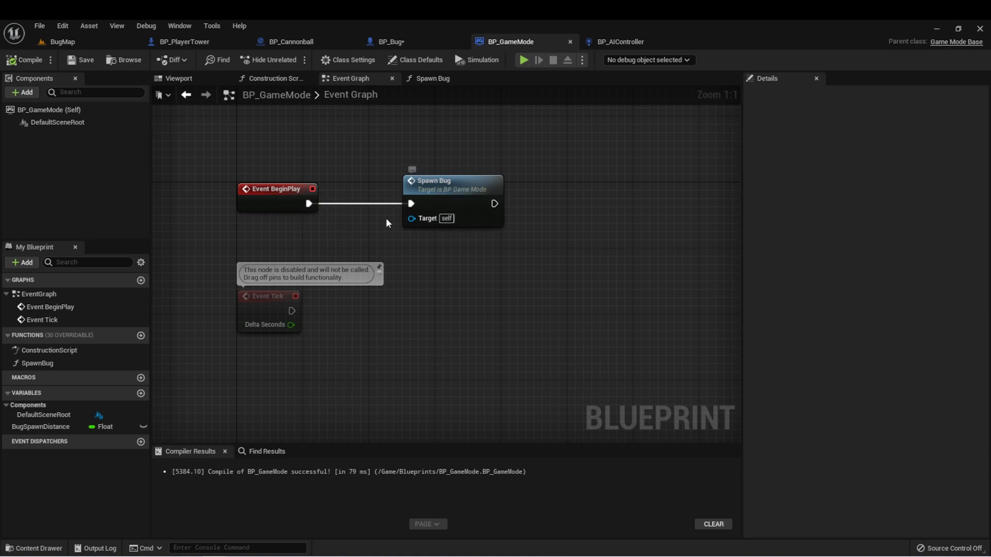
Step: Replace the Spawn Bug call with Set Timer by Function Name calling SpawnBug after 3.0 seconds
left_click(434, 184)
type("settime")
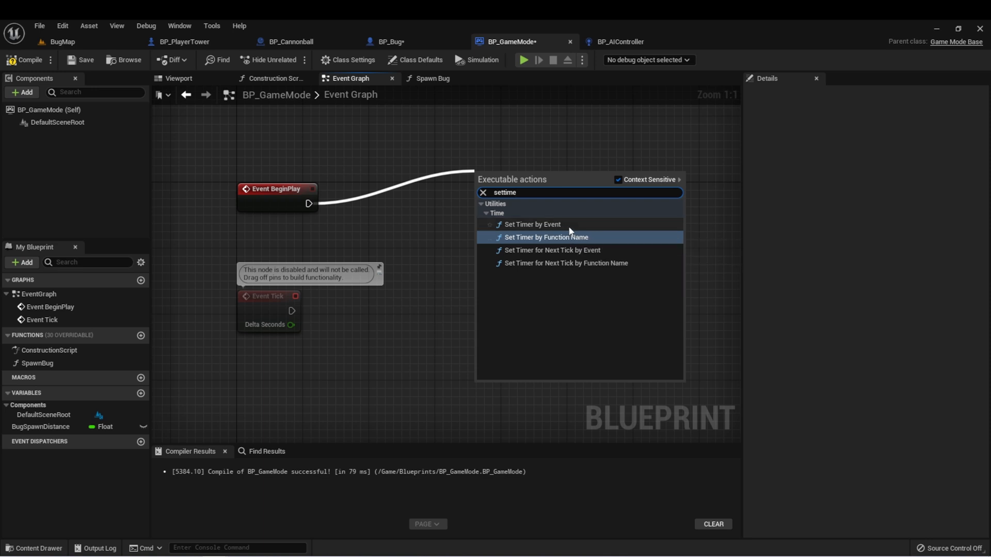
mouse_move(569, 237)
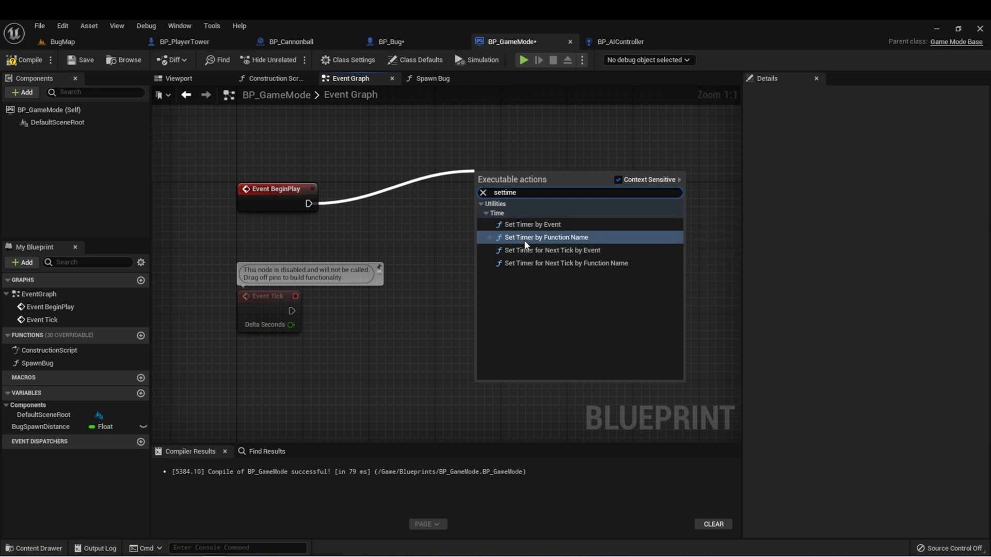
mouse_move(546, 237)
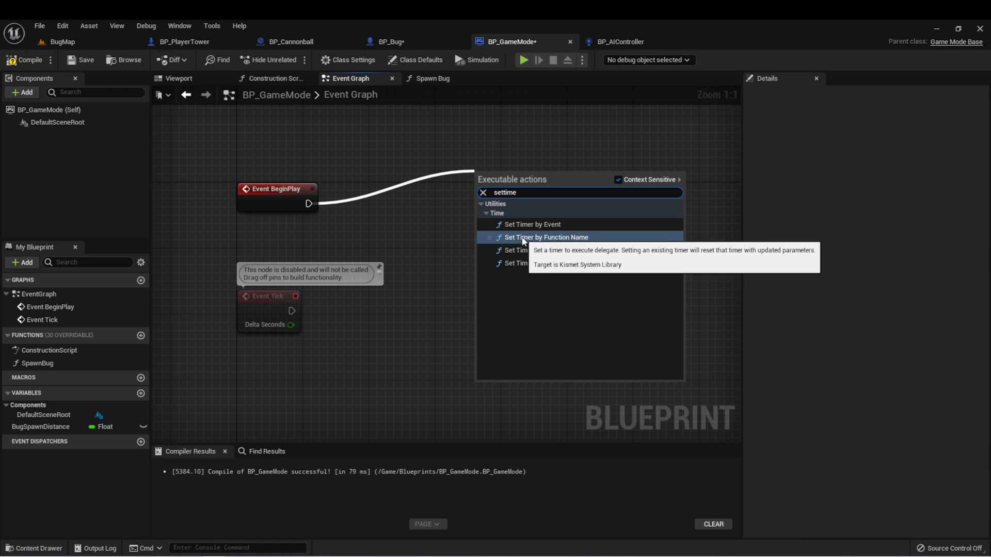
left_click(546, 237)
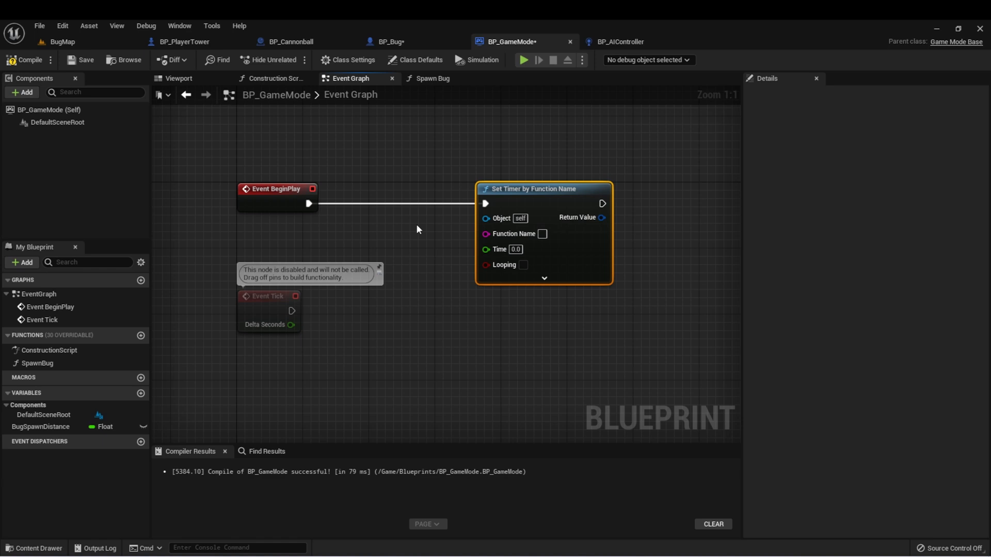
mouse_move(541, 234)
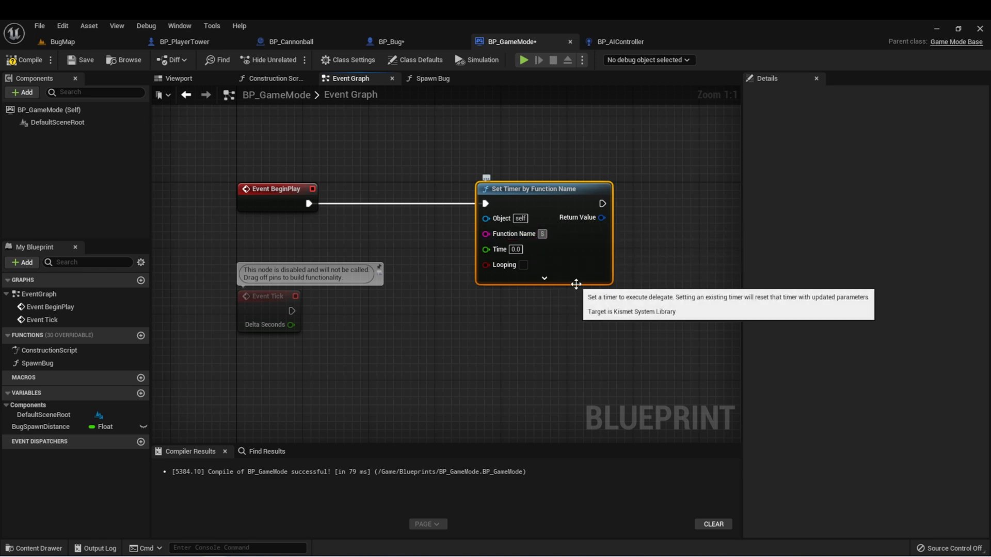
type("SpawnBug")
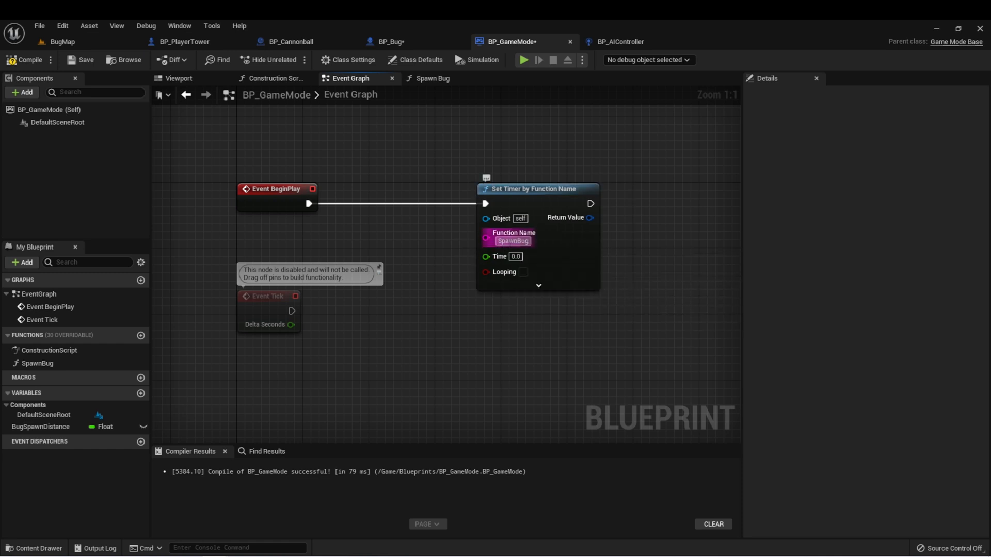
mouse_move(512, 241)
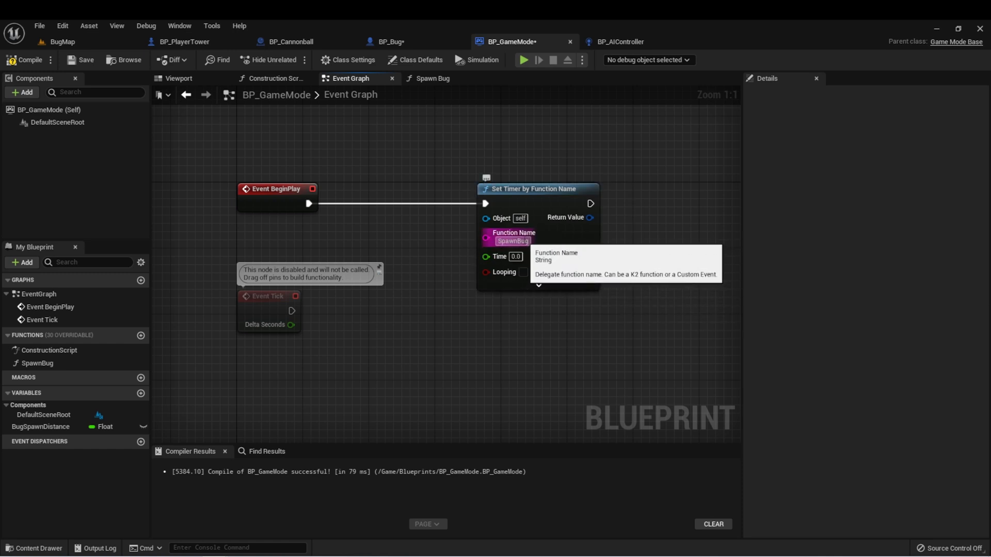
mouse_move(534, 247)
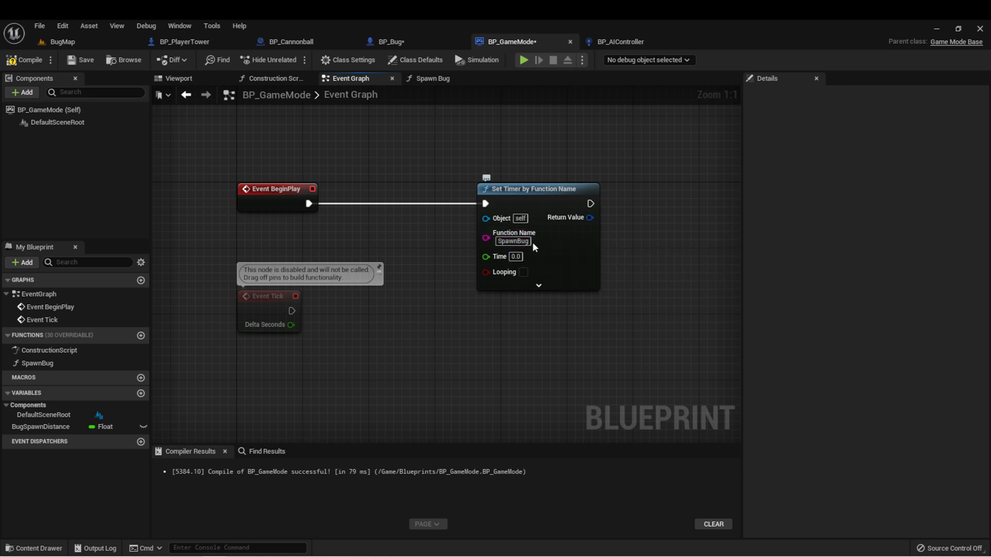
mouse_move(513, 241)
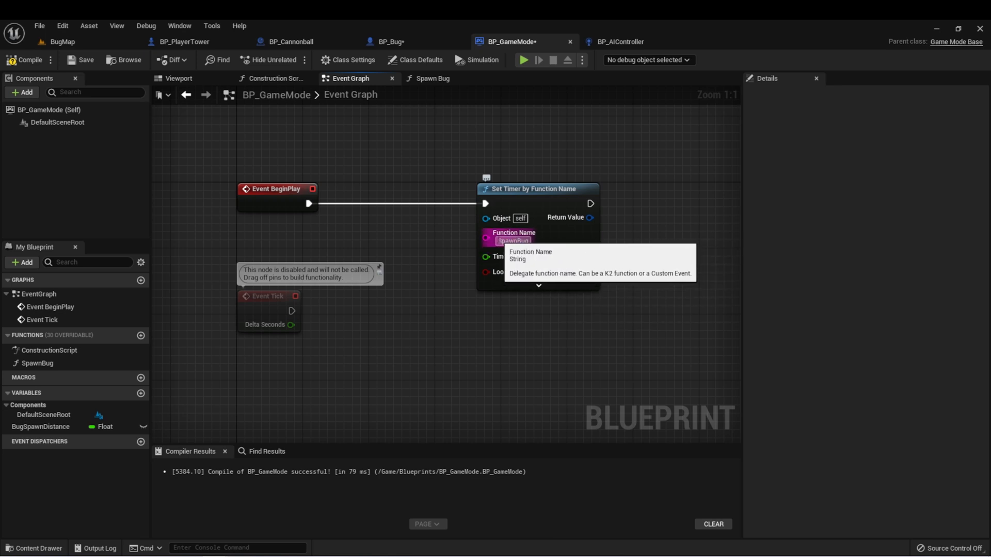
mouse_move(529, 251)
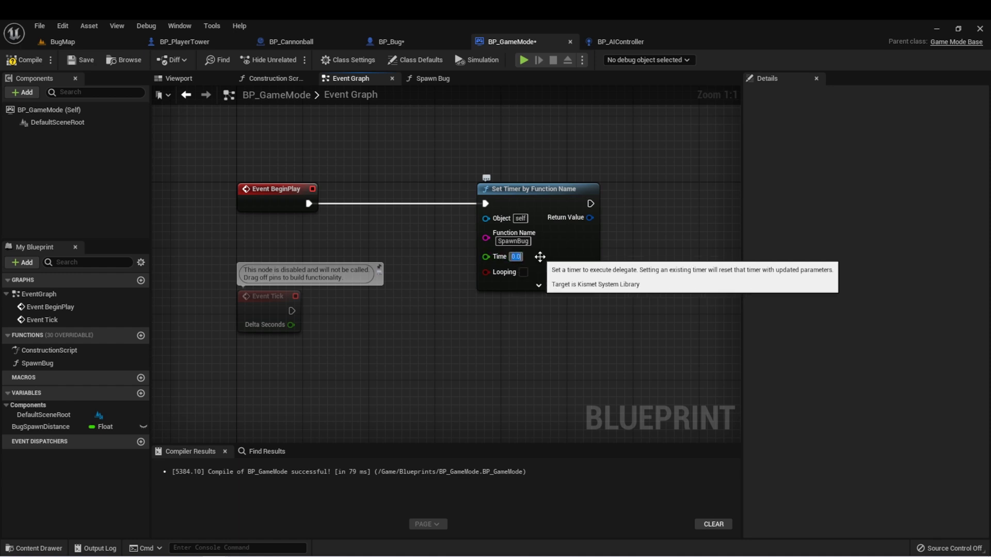
type("3.0")
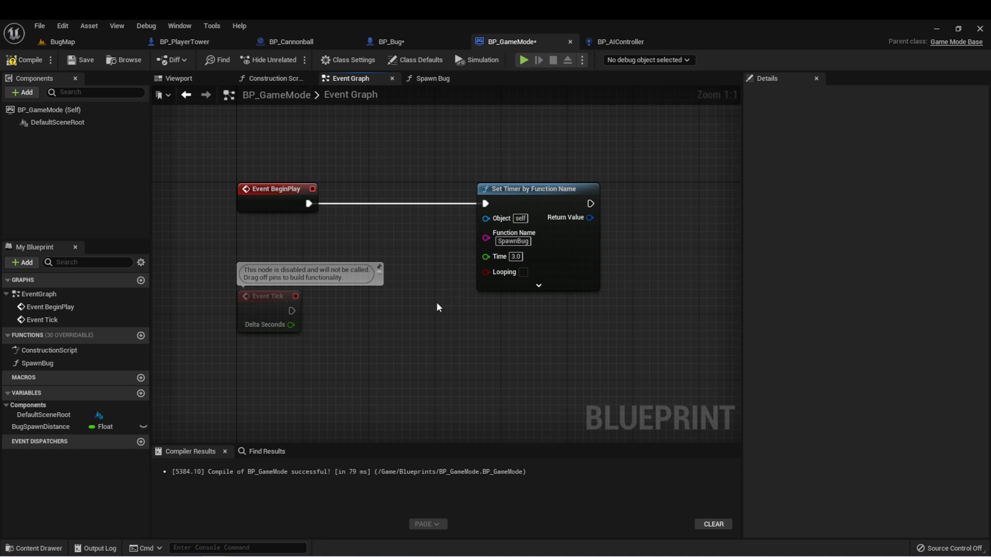
Step: Promote the timer's Time pin to a SpawnTimer variable and enable Looping
left_click_drag(485, 256, 394, 232)
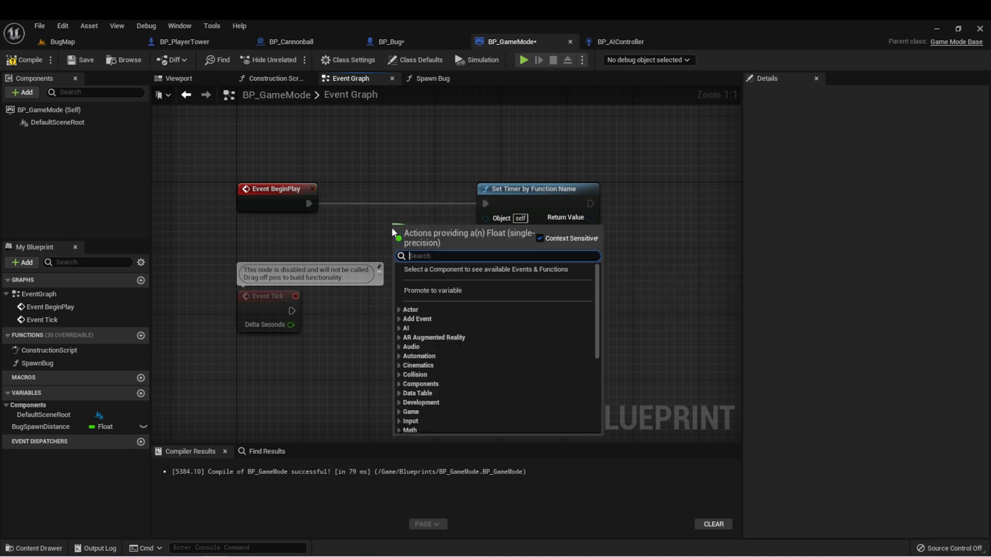
left_click(433, 290)
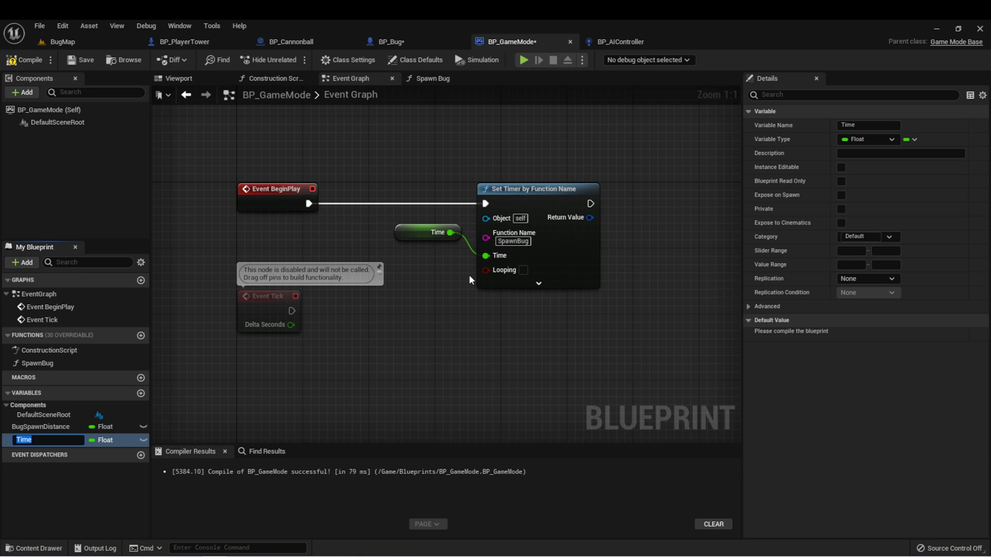
mouse_move(439, 271)
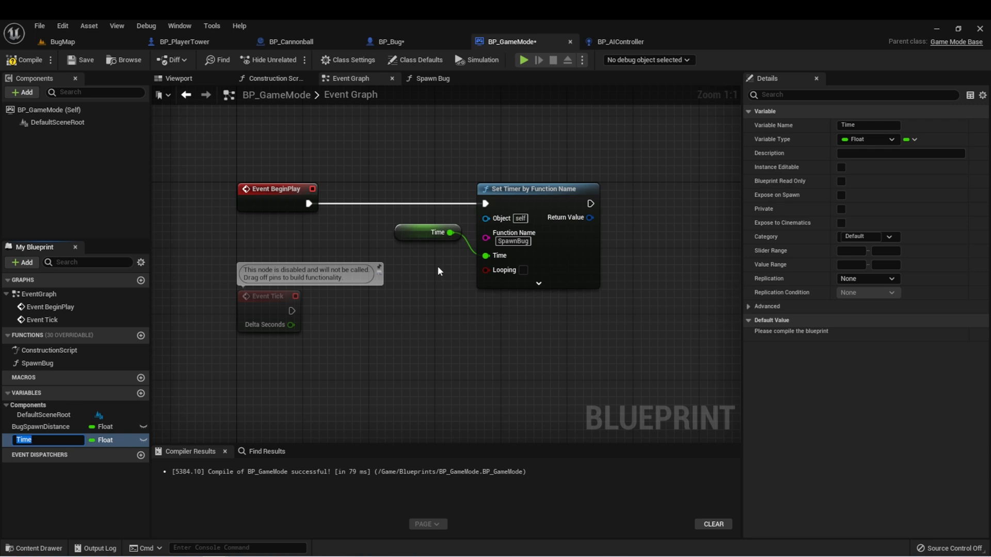
type("SpawnTim")
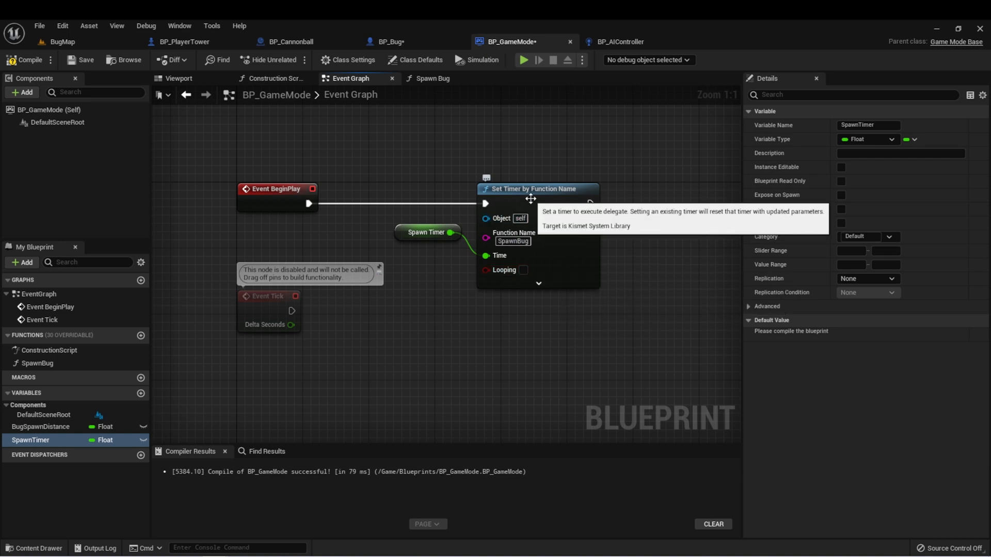
left_click(534, 188)
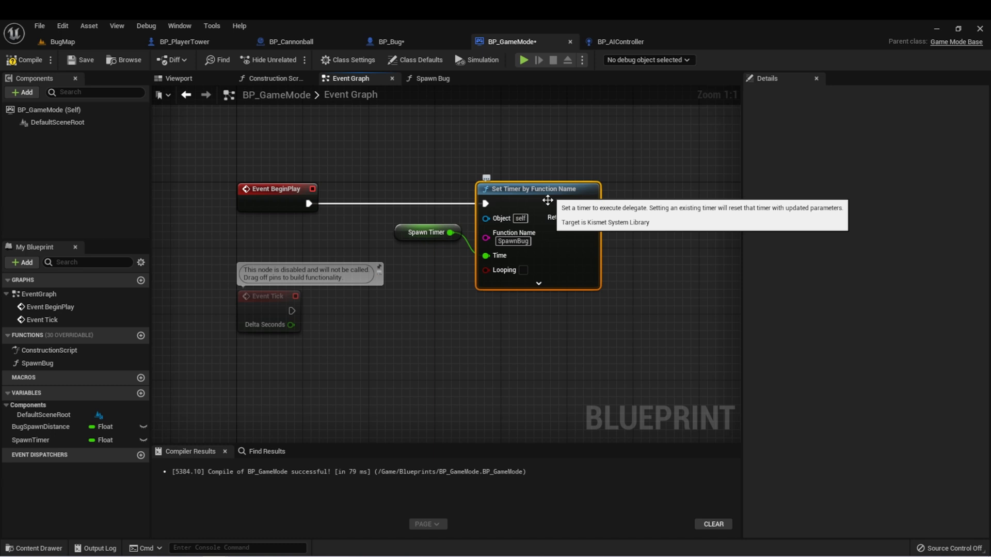
left_click(523, 270)
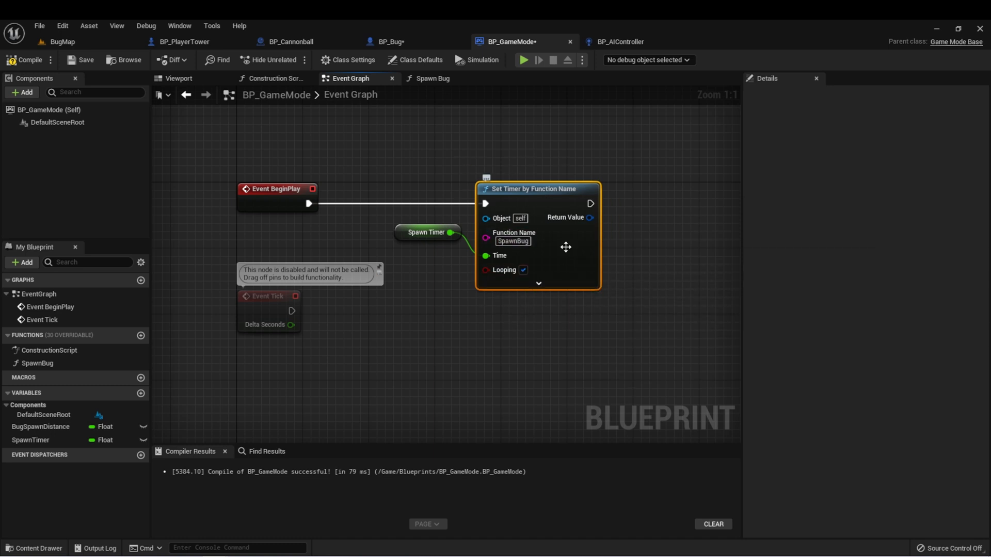
mouse_move(571, 169)
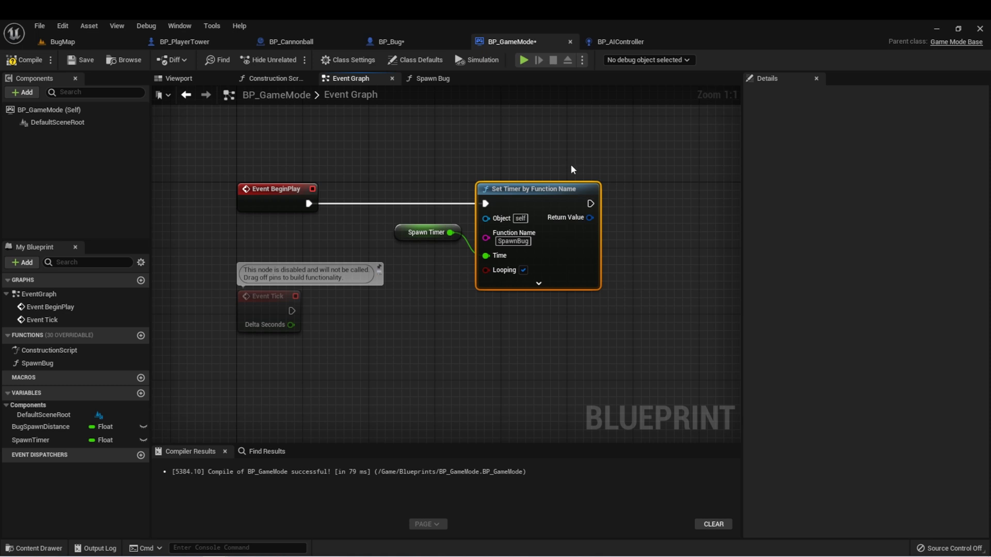
mouse_move(553, 164)
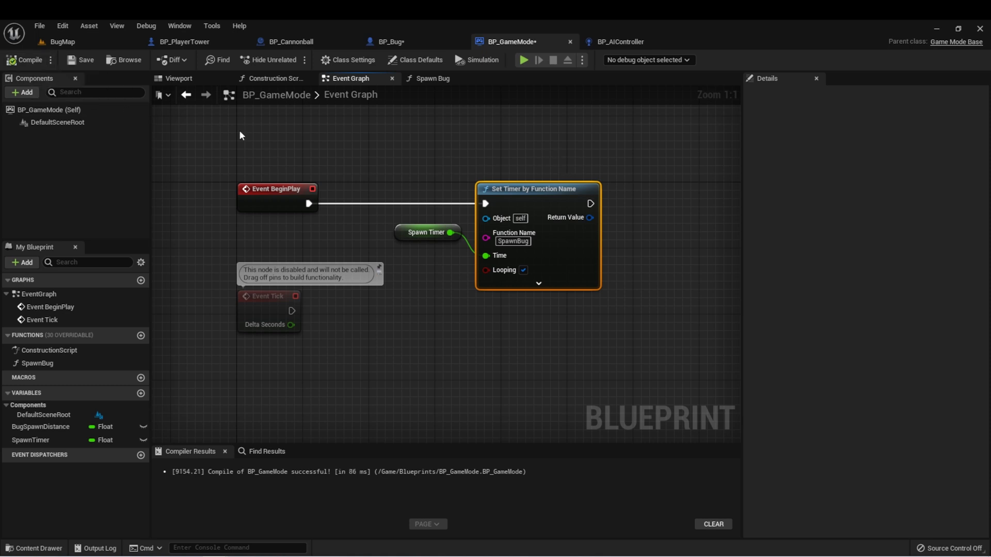
left_click(522, 59)
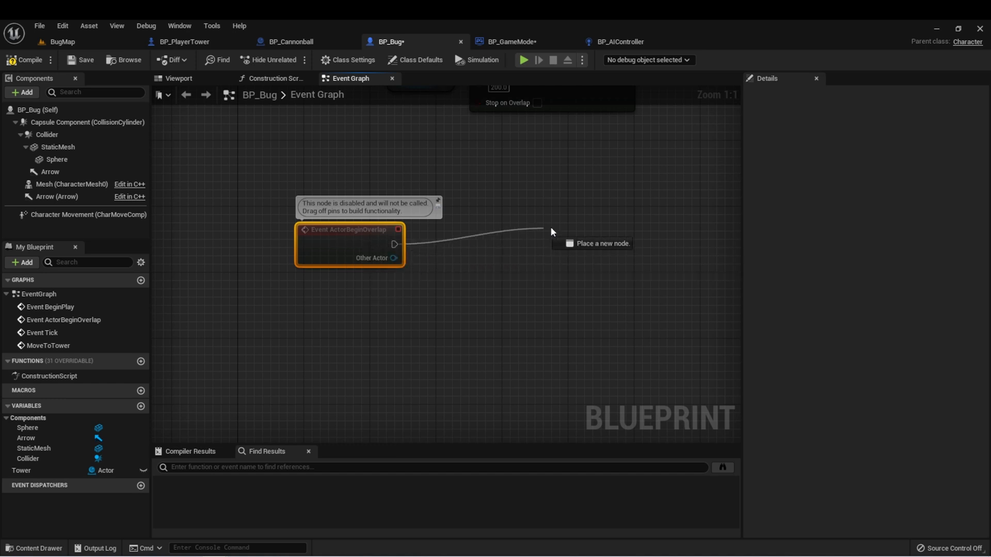
Step: Add Destroy Actor after the overlap event and Get Class from Other Actor
type("des")
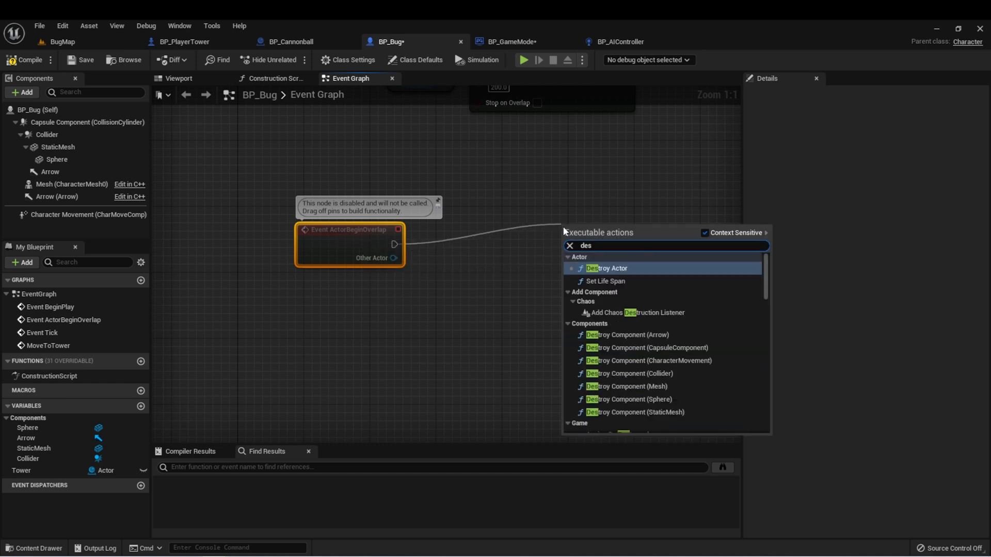
left_click(607, 268)
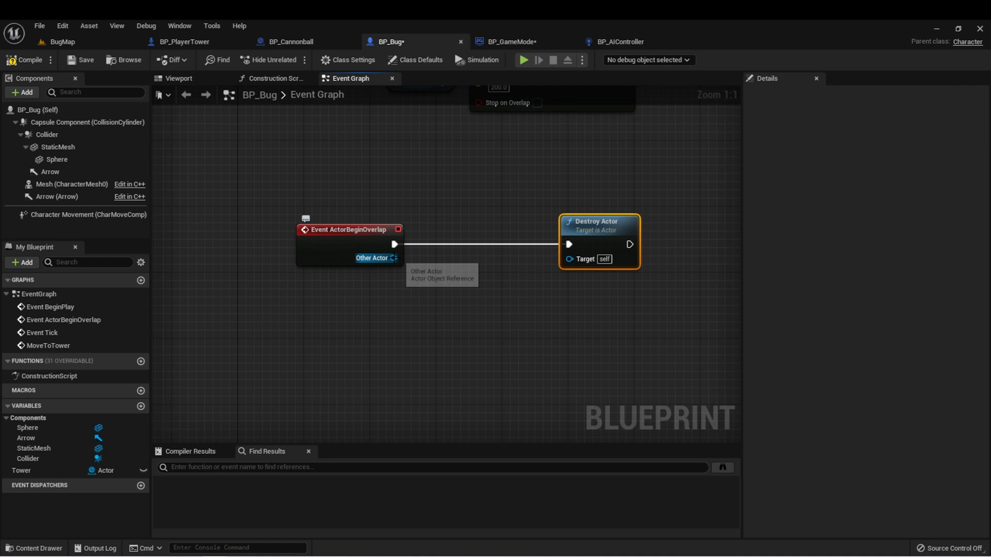
left_click_drag(395, 258, 420, 284)
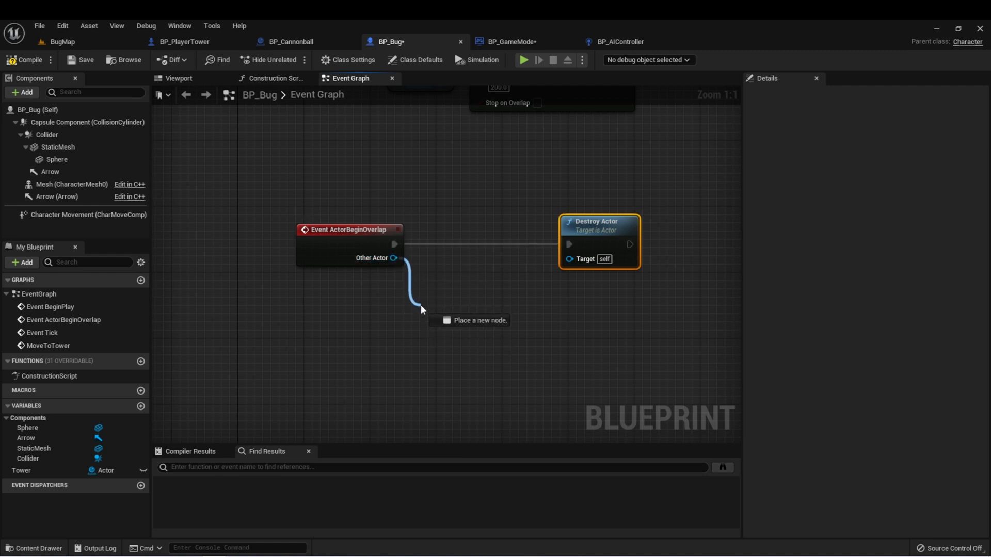
left_click(422, 310)
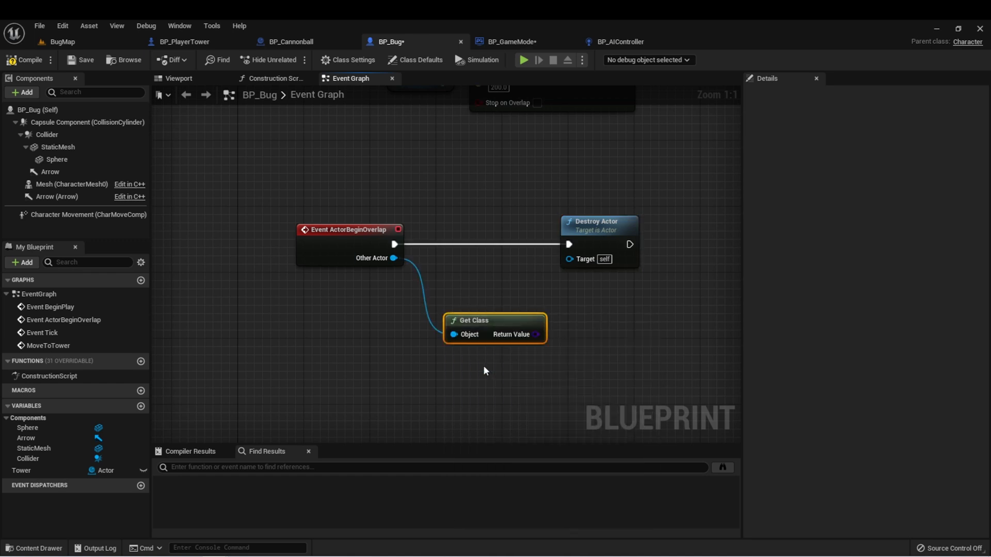
Step: Compare the class with BP_Cannonball and insert a Branch before Destroy Actor
left_click_drag(496, 326, 479, 327)
type("=")
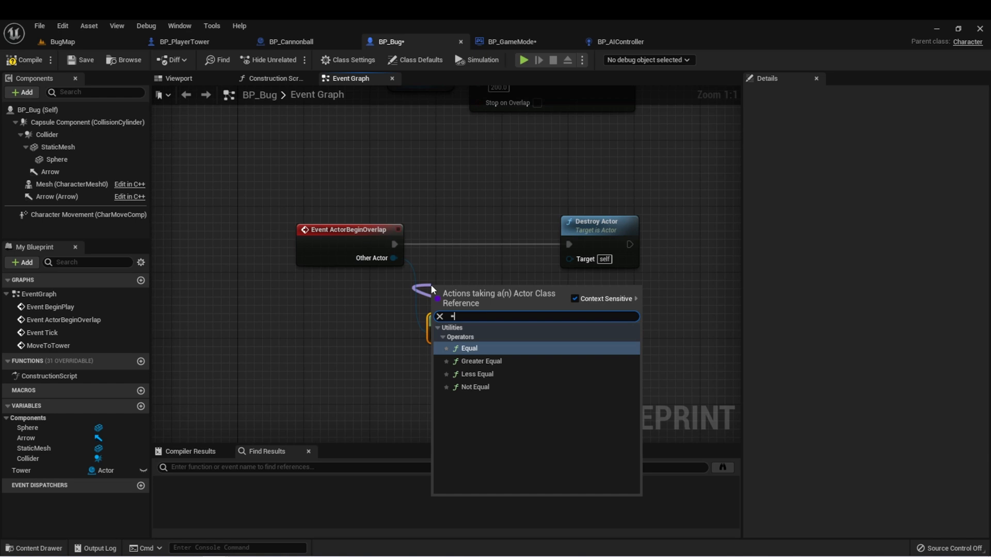
left_click(470, 348)
type("c")
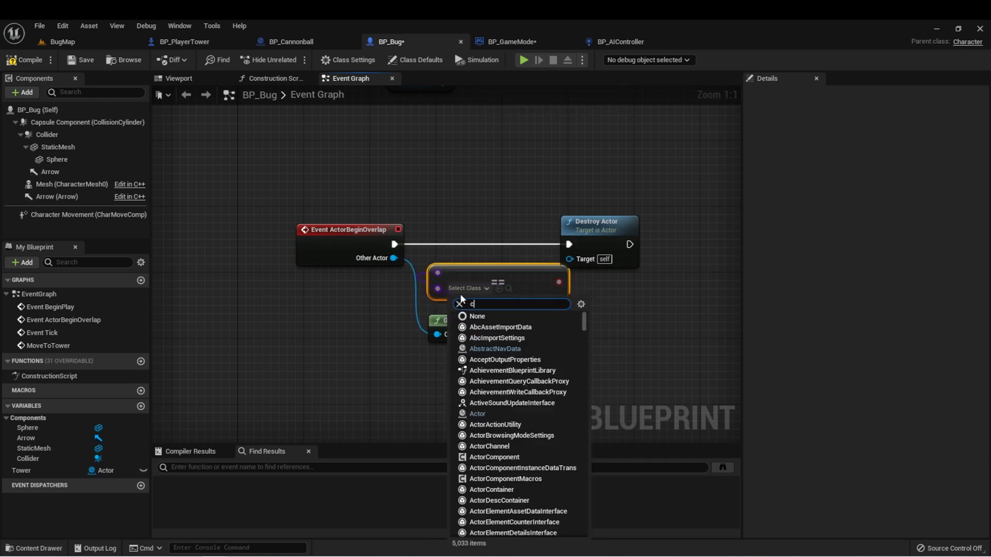
type("ann")
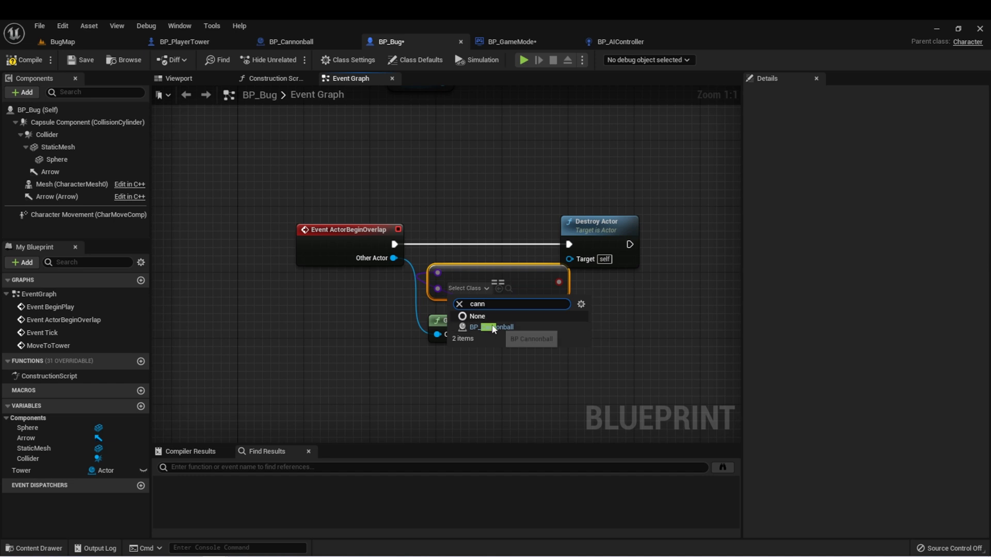
left_click(491, 327)
type("b")
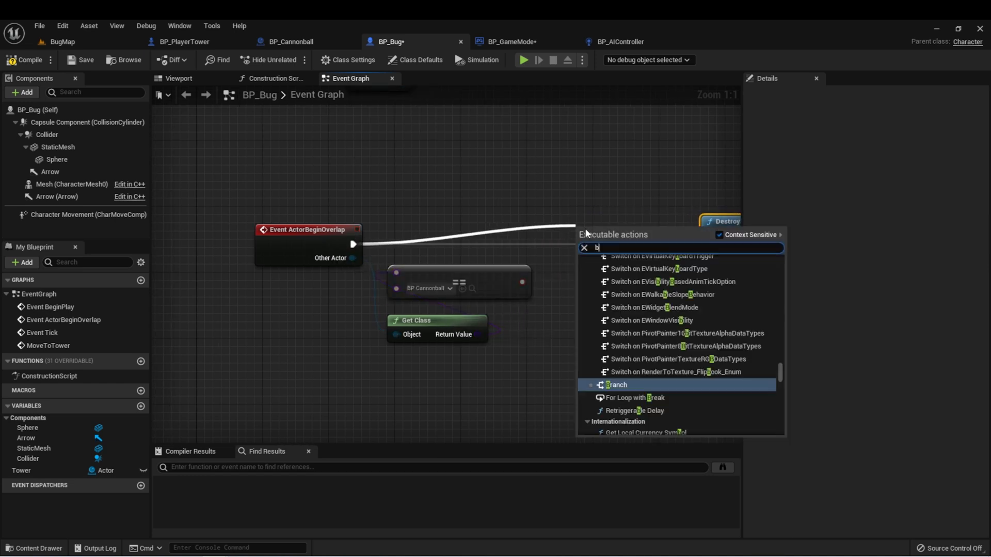
left_click(615, 385)
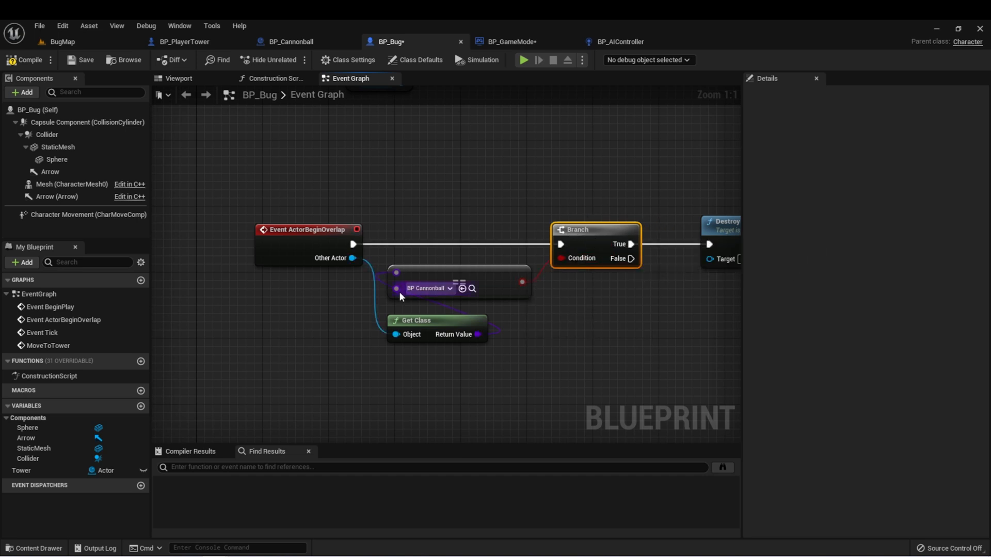
mouse_move(294, 229)
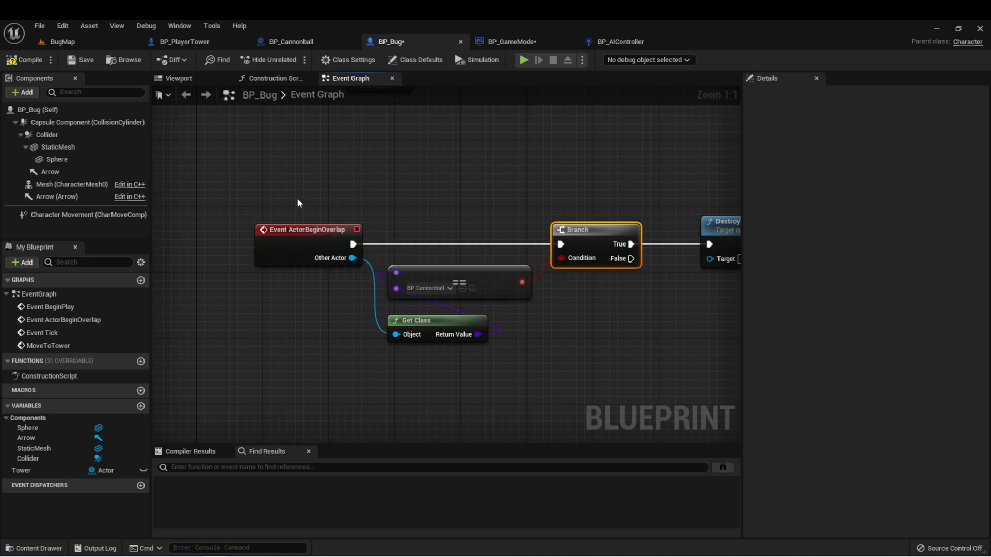
mouse_move(485, 277)
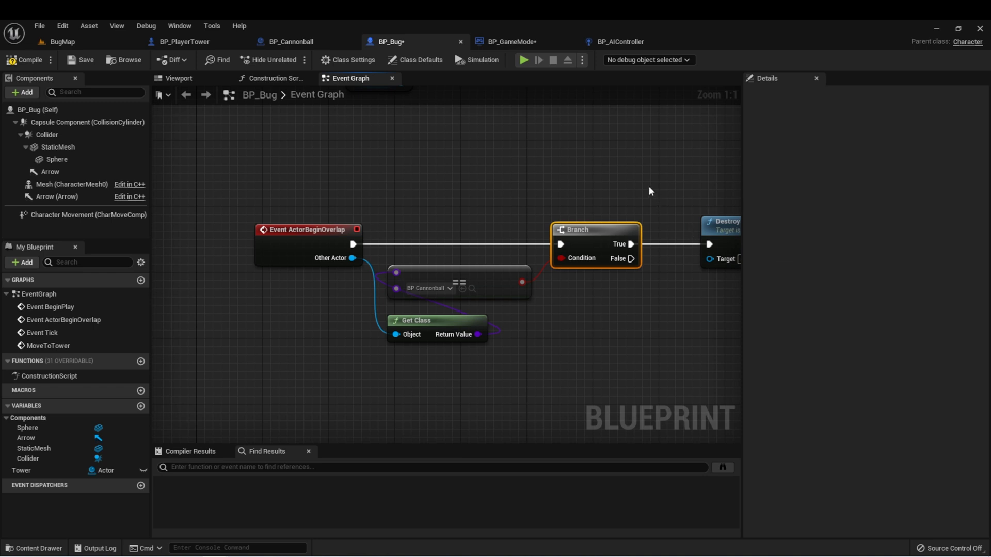
mouse_move(523, 60)
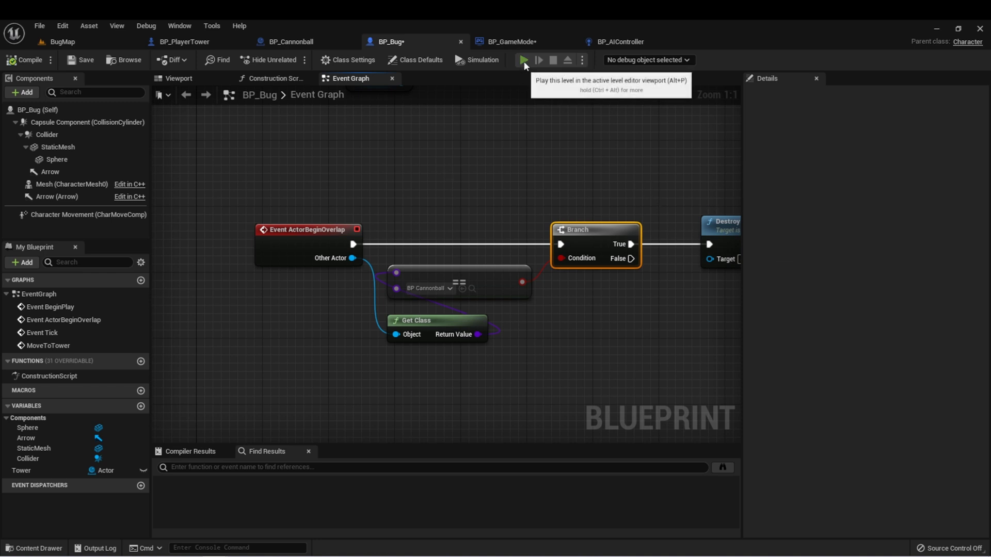
Step: Play-test the level to check the bug and cannonball overlap destruction
left_click(524, 60)
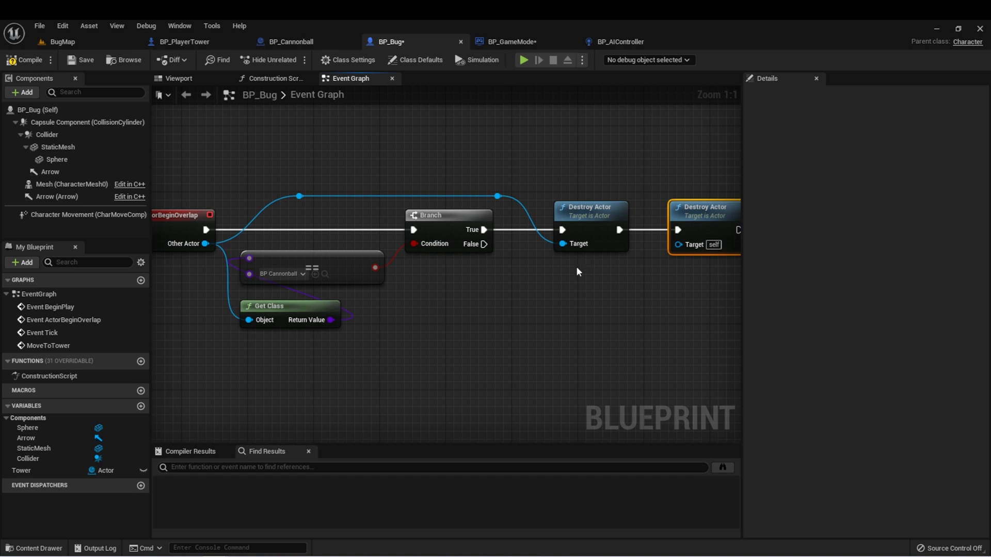
mouse_move(239, 91)
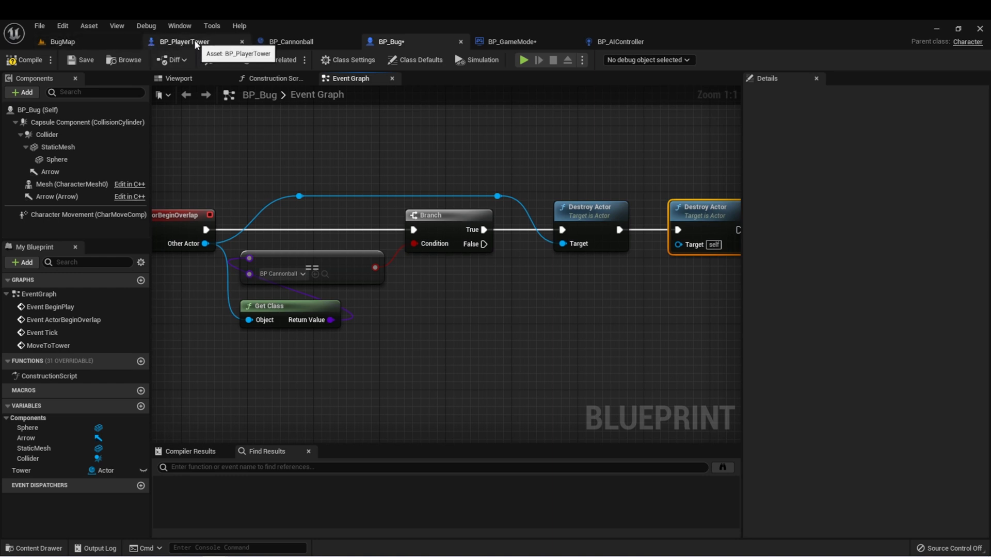
Step: Lower BP_PlayerTower's cannon to Z -13.33 and play-test the level
left_click(186, 42)
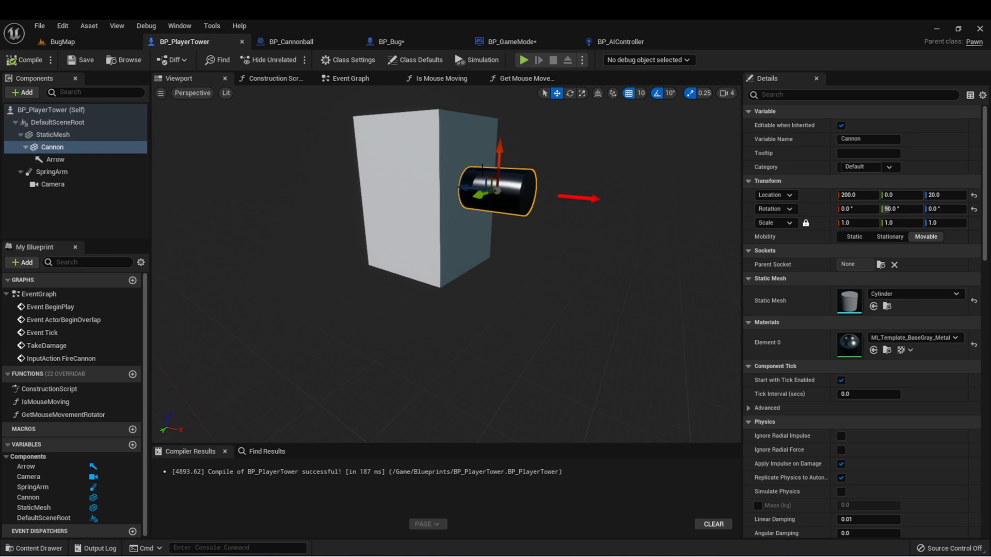
left_click(52, 147)
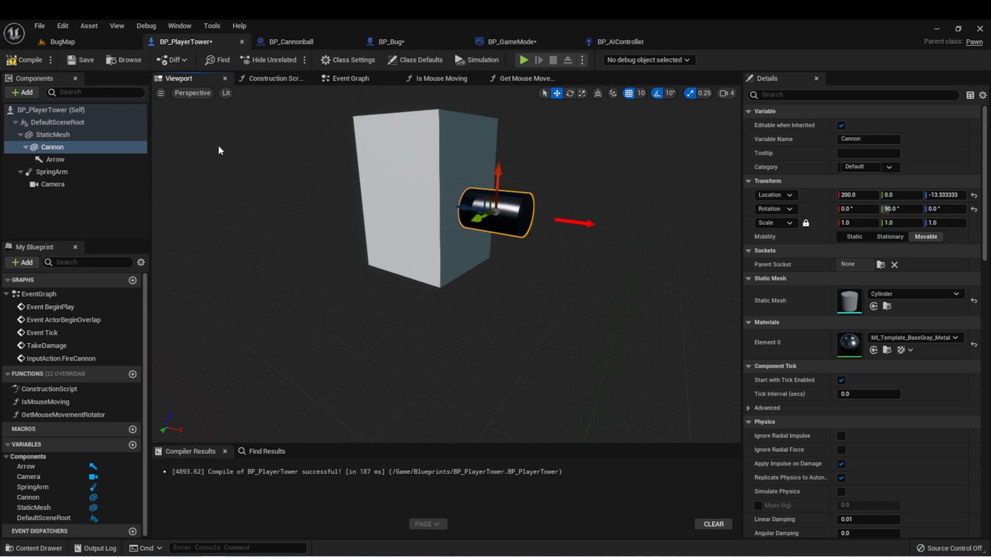
mouse_move(25, 59)
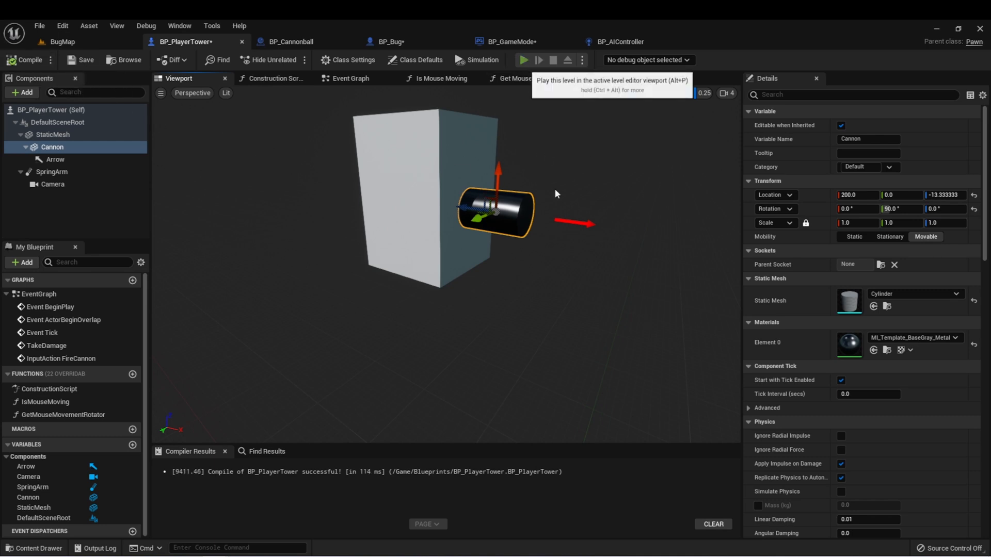
left_click(523, 59)
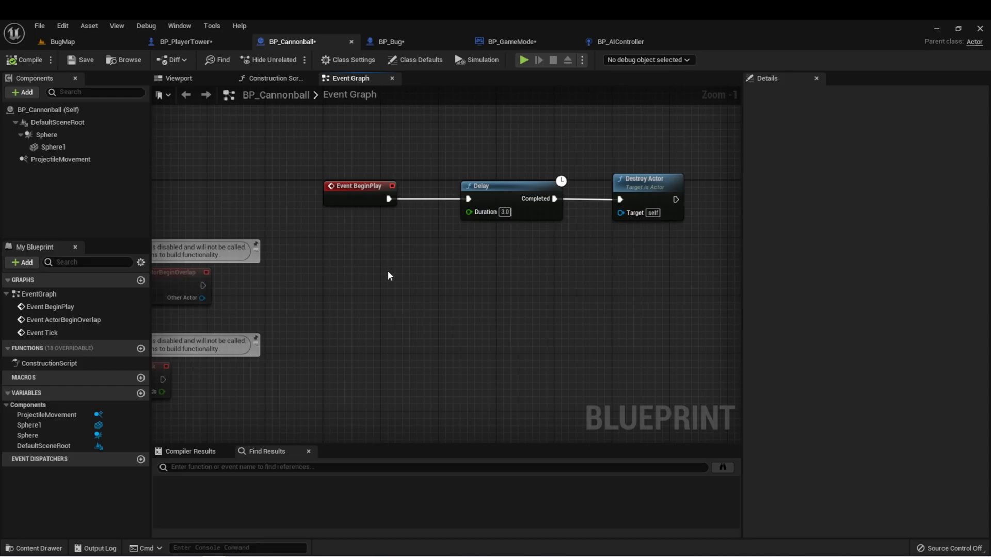
mouse_move(505, 194)
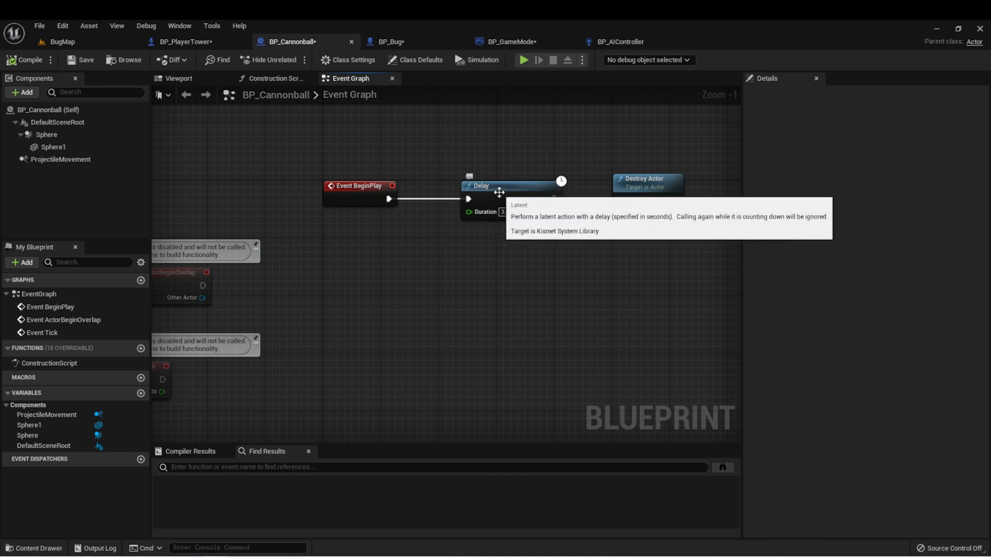
mouse_move(647, 189)
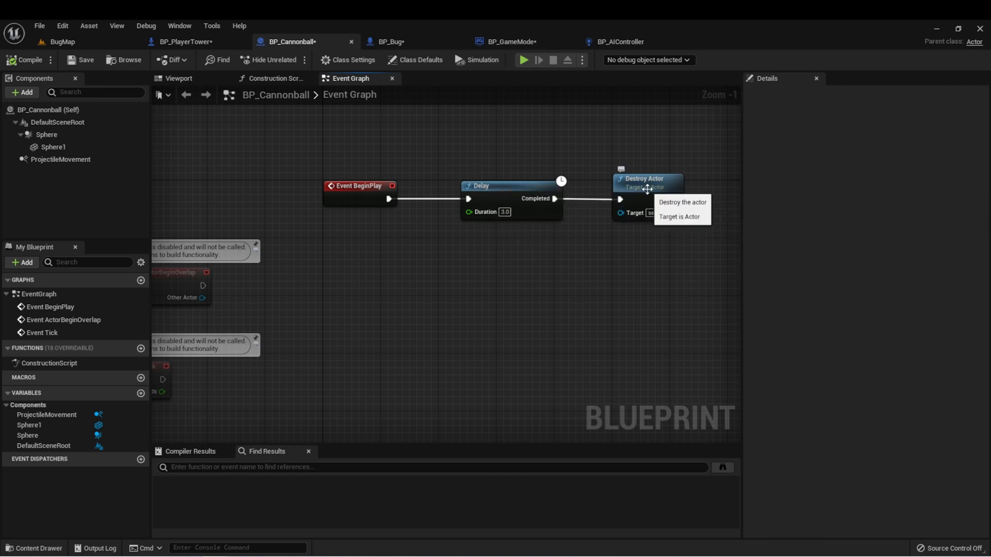
mouse_move(531, 158)
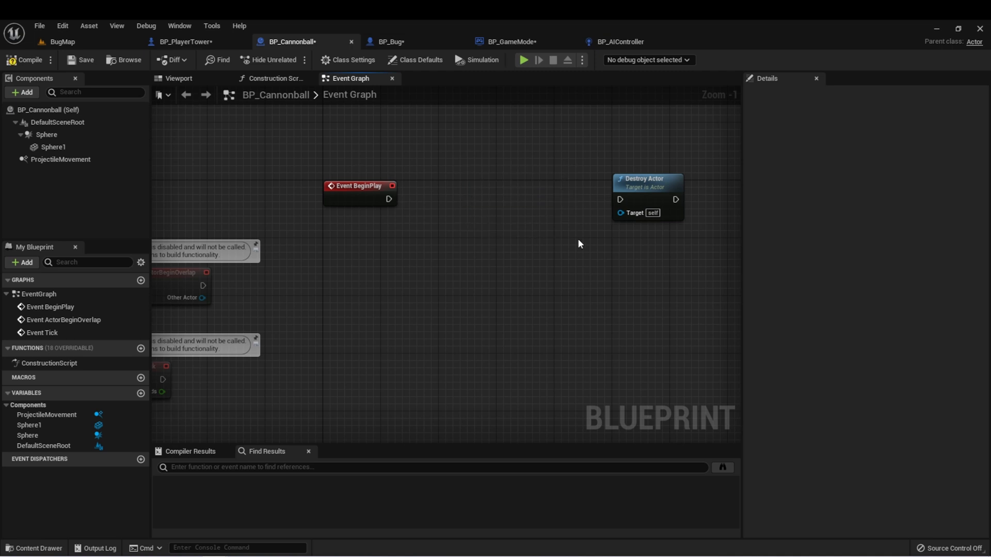
Step: Add a Set Timer by Event node driven by BP_Cannonball's Event BeginPlay
left_click_drag(391, 198, 512, 193)
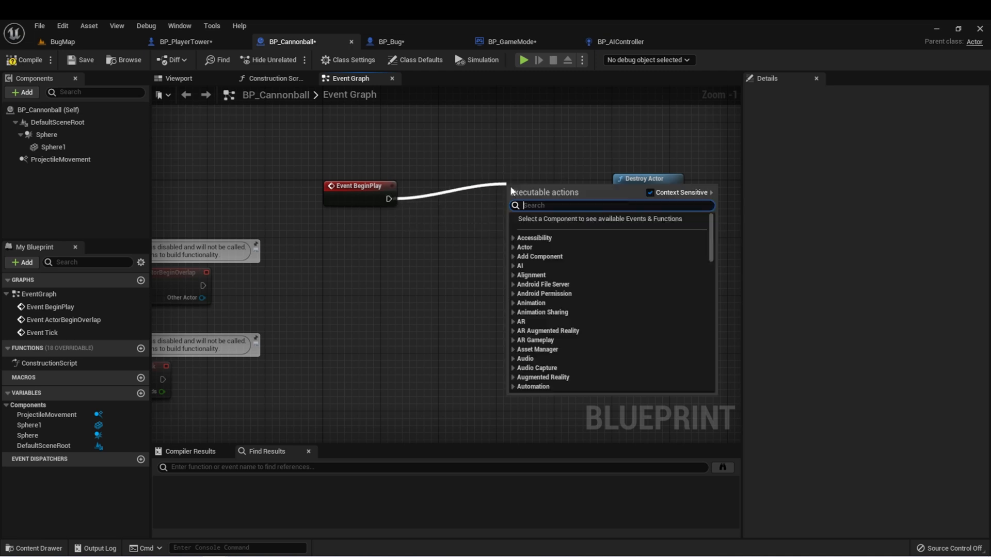
type("settim")
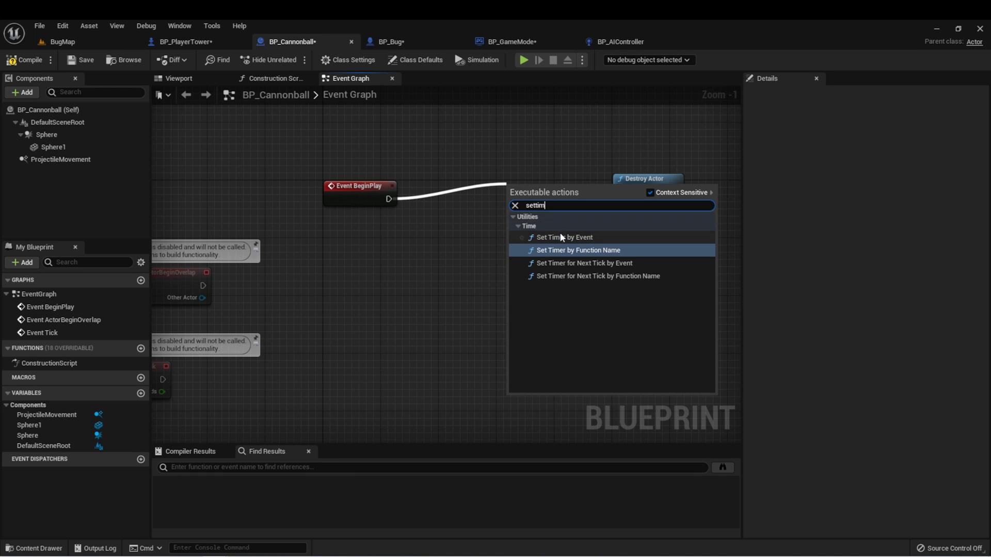
left_click(565, 237)
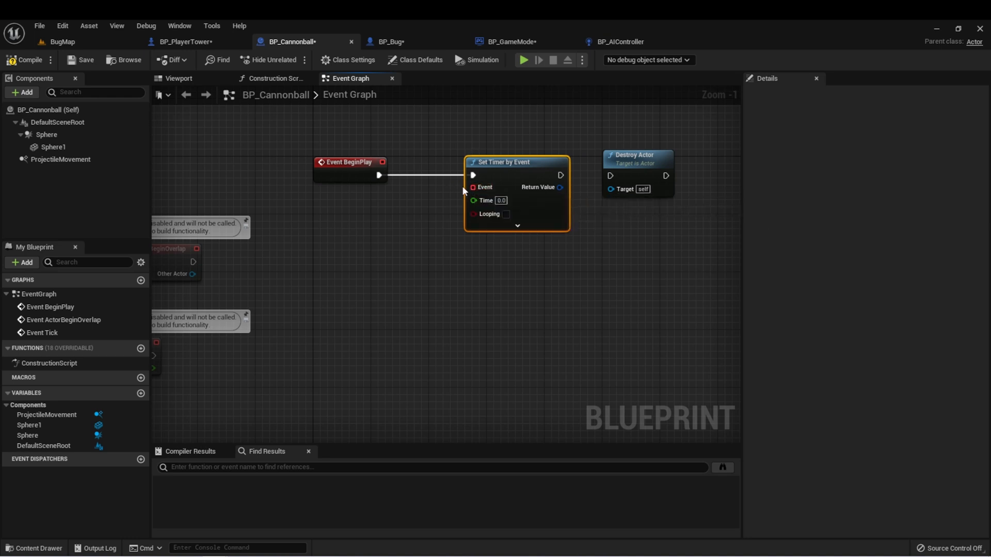
mouse_move(384, 164)
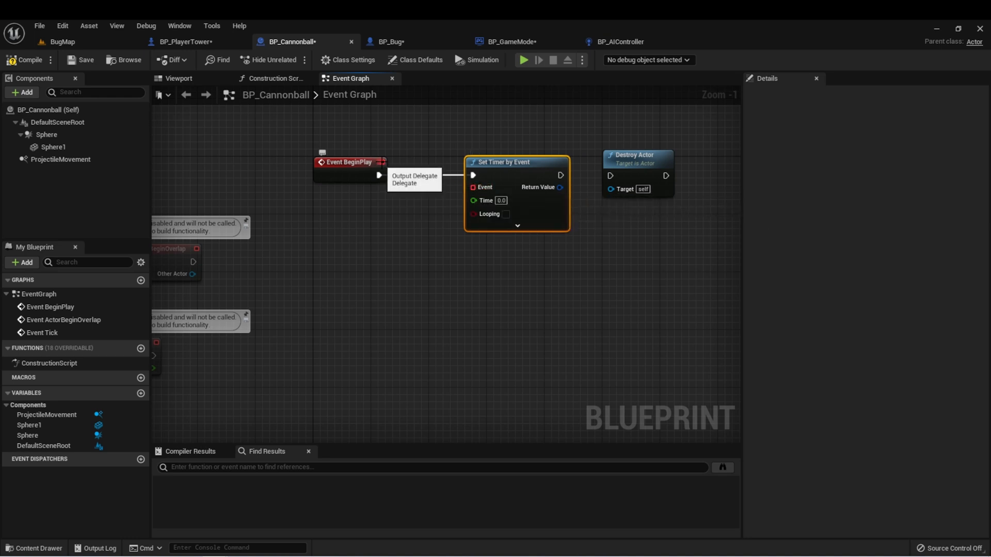
mouse_move(310, 217)
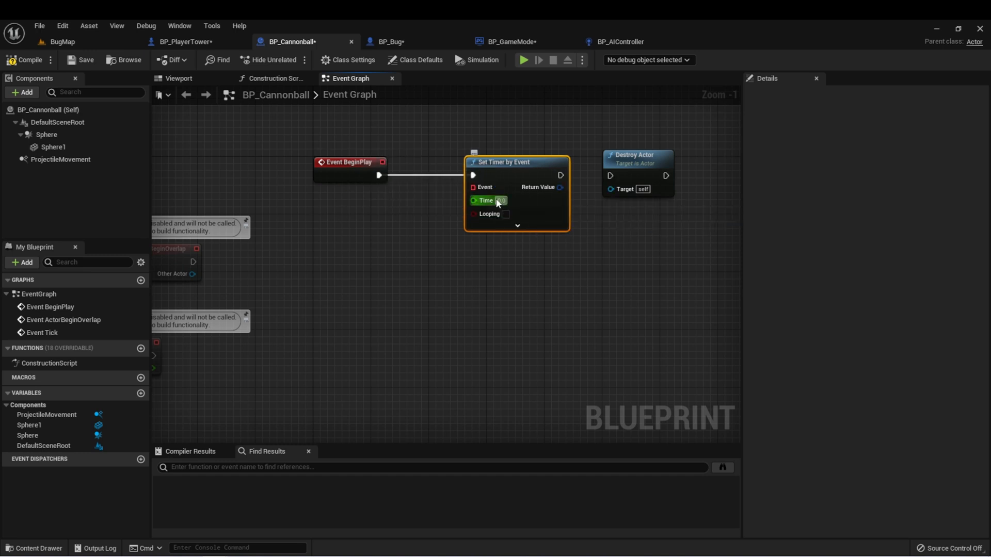
mouse_move(560, 202)
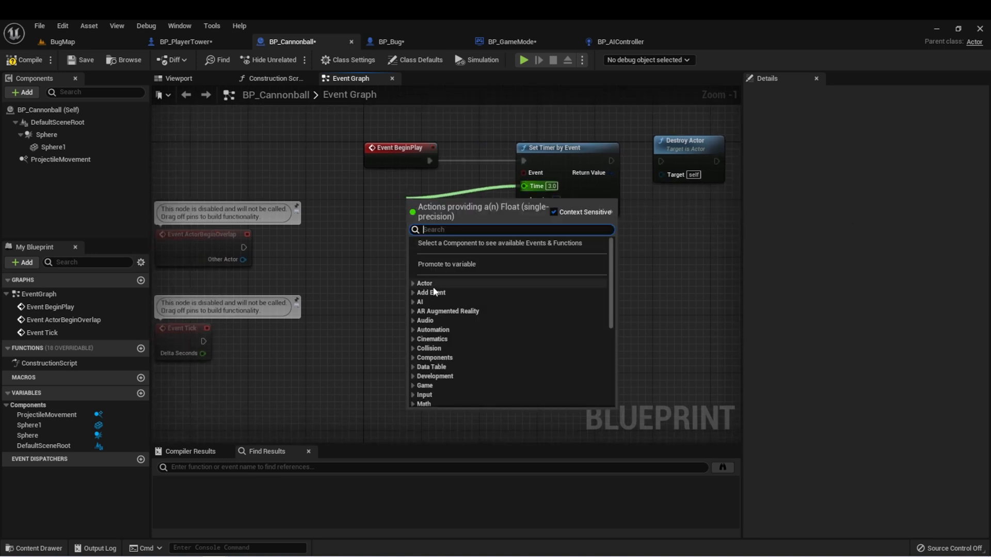
Step: Promote the timer's Time to a CannonballRange float variable and compile
left_click(446, 265)
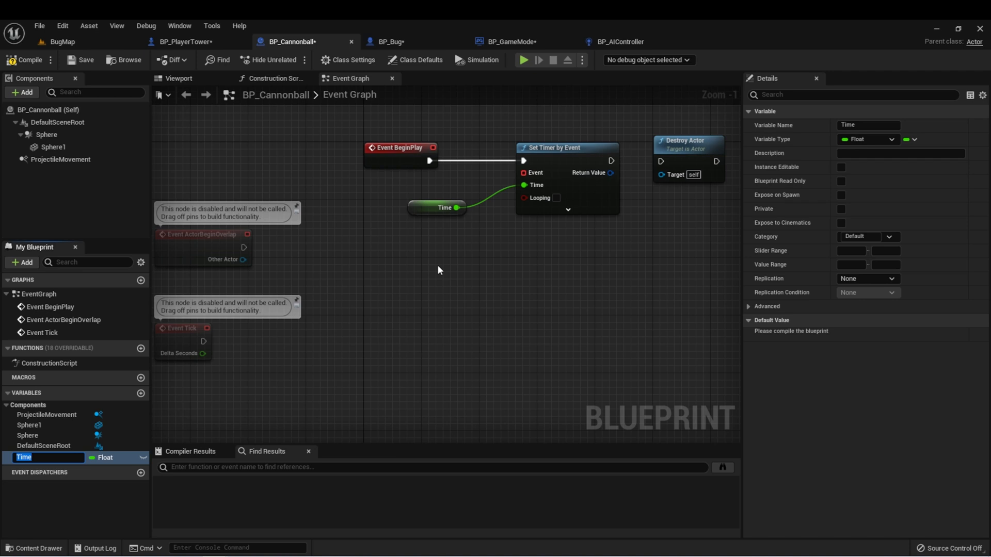
type("Cannonbal")
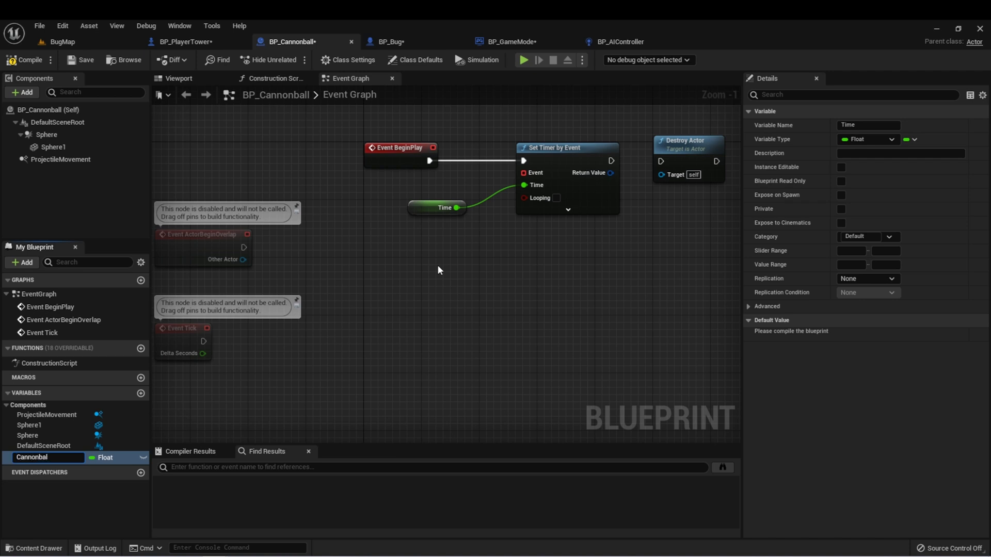
type("CannonballRange")
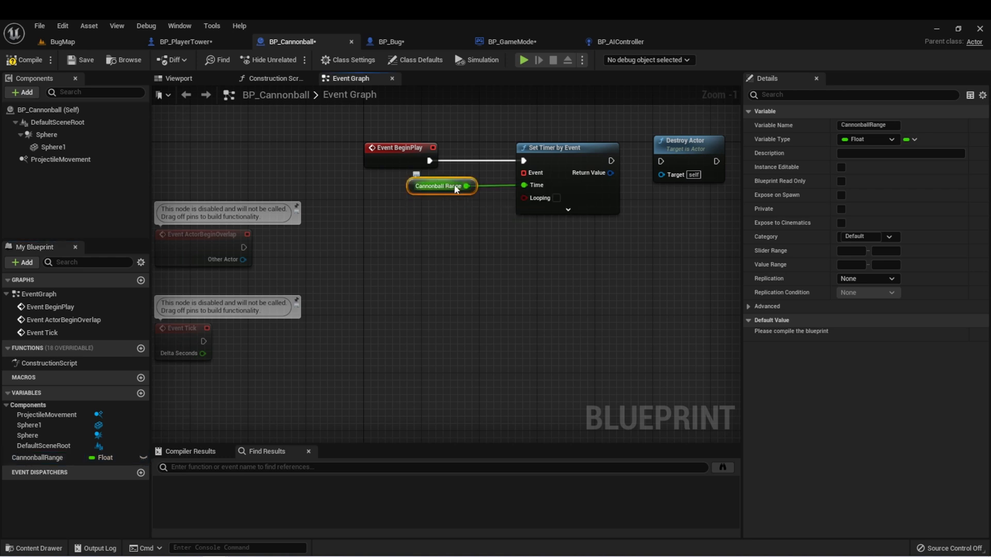
left_click(25, 60)
type("cus")
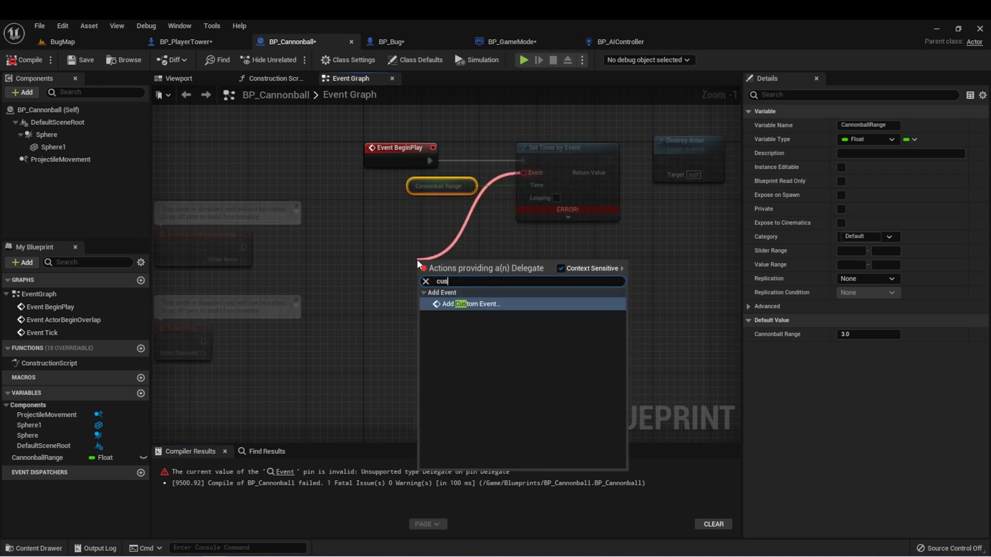
Step: Create a Destroy custom event on the timer's Event pin, wired into Destroy Actor
left_click(477, 304)
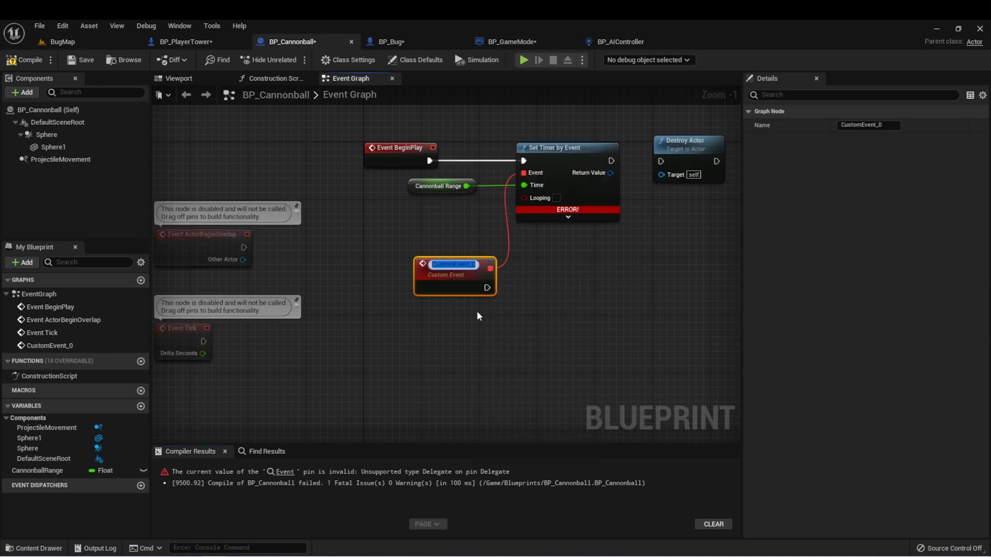
type("Des")
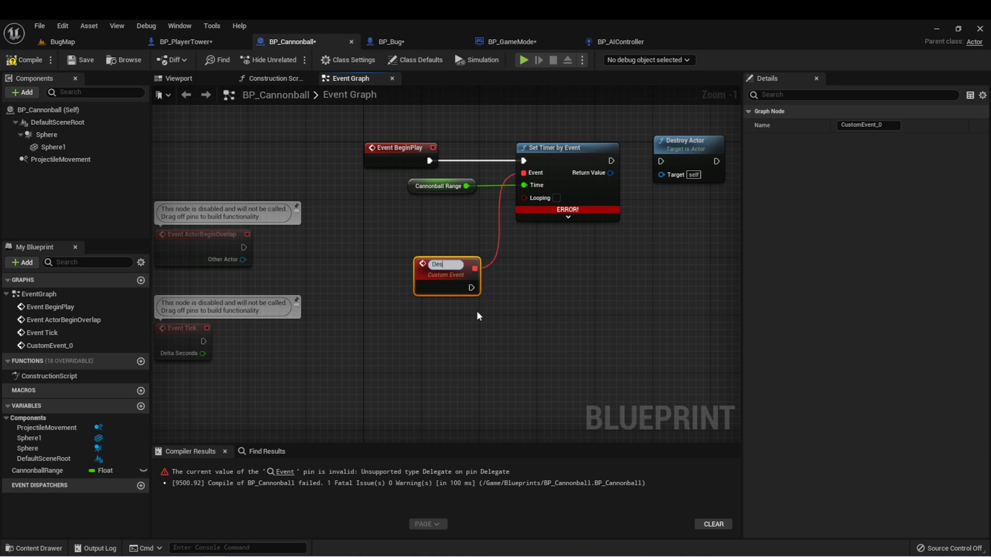
type("Destroy")
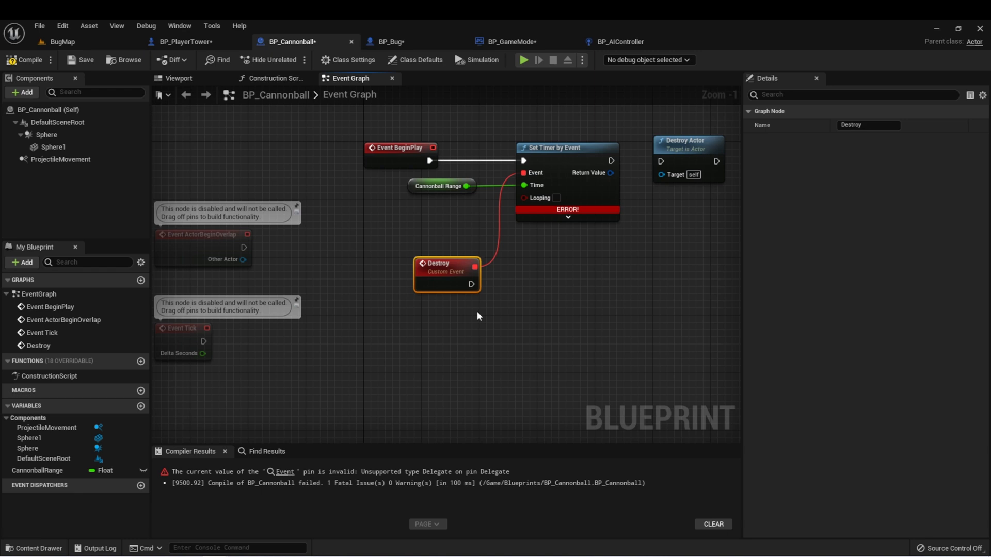
left_click_drag(689, 160, 566, 264)
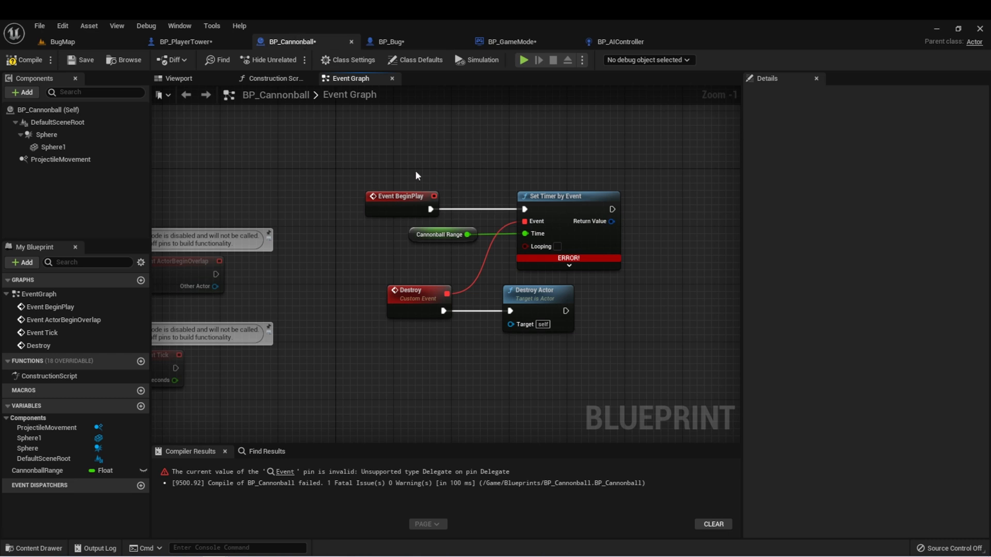
mouse_move(415, 209)
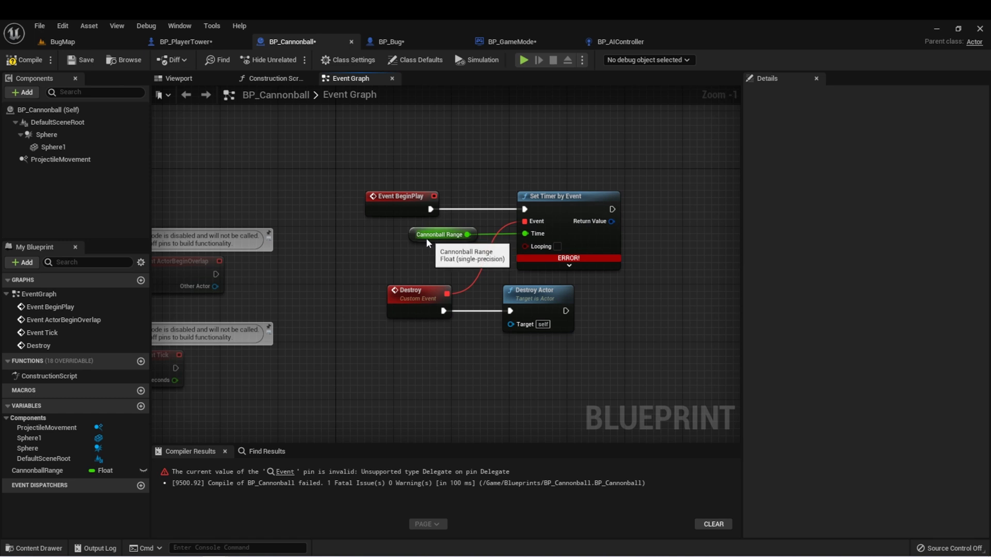
left_click(443, 234)
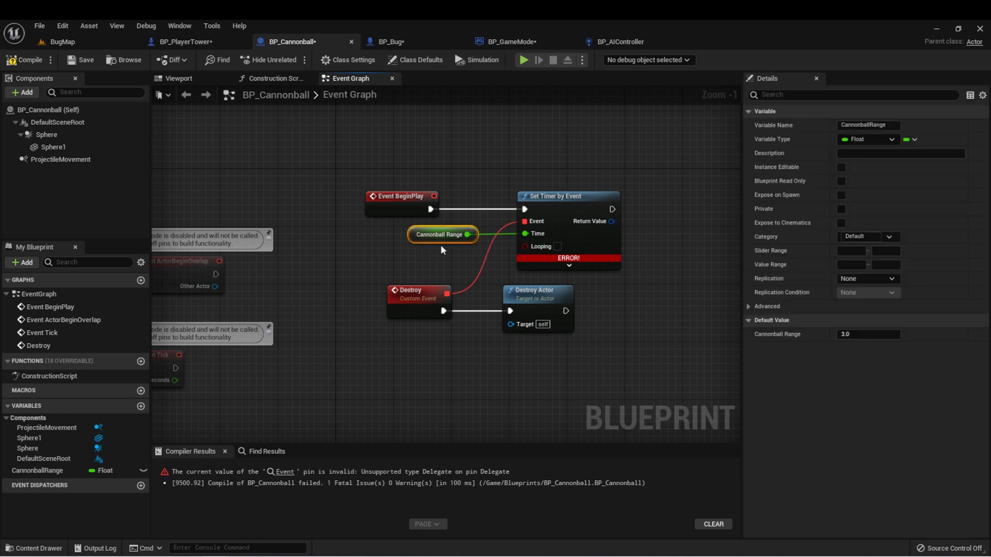
left_click(417, 294)
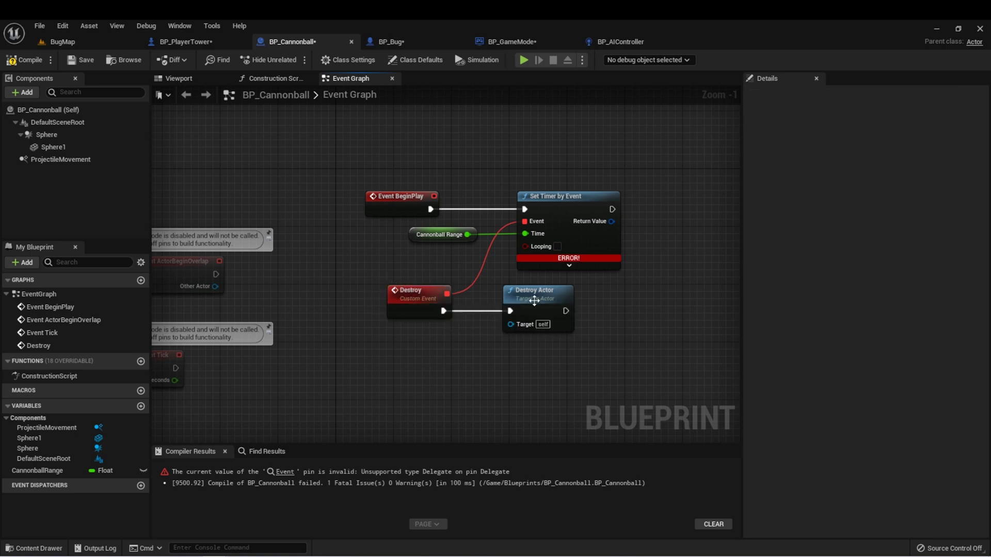
left_click(537, 290)
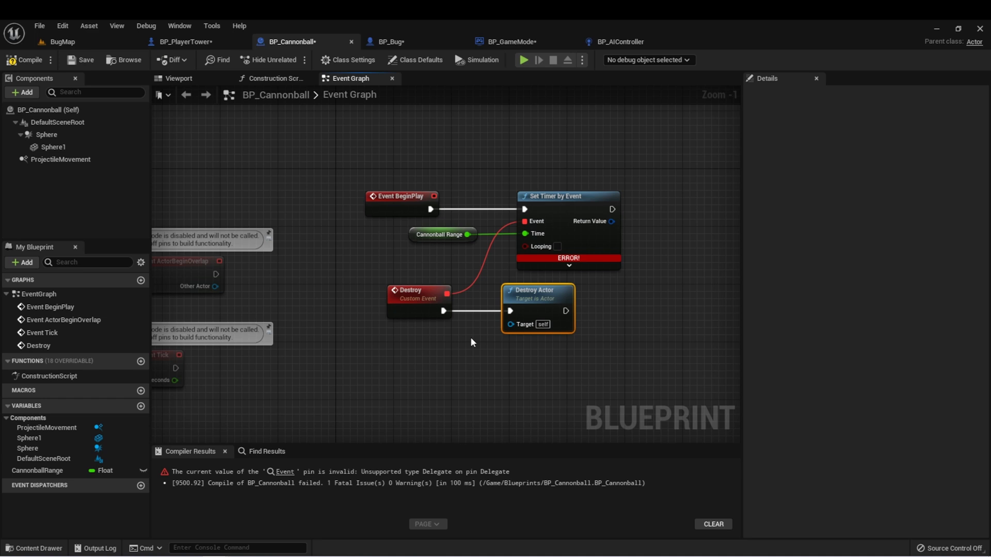
mouse_move(327, 206)
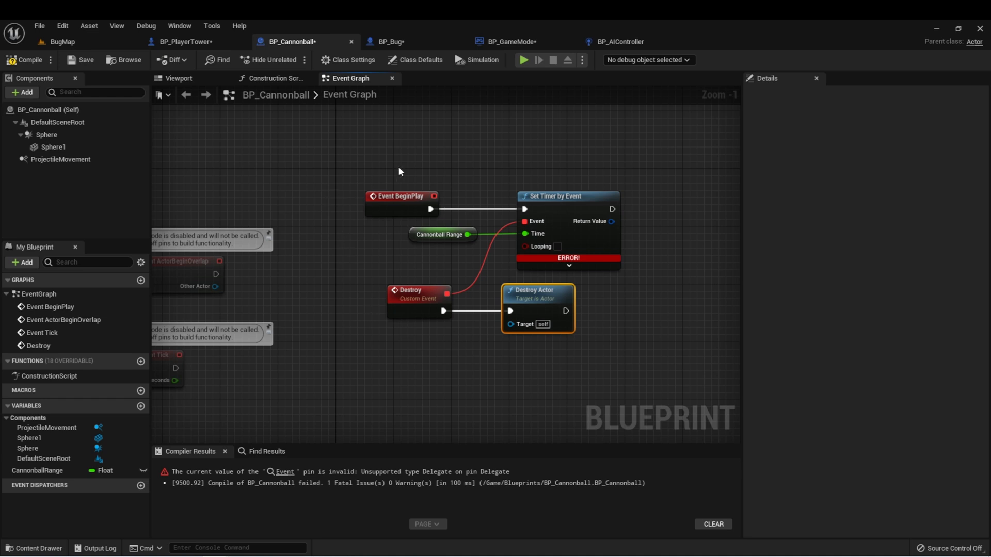
mouse_move(471, 175)
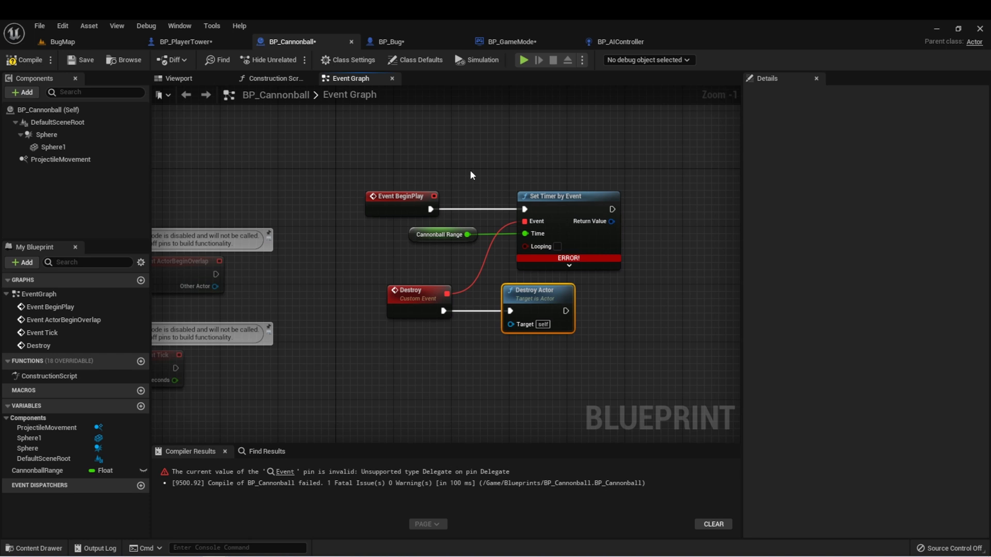
mouse_move(481, 172)
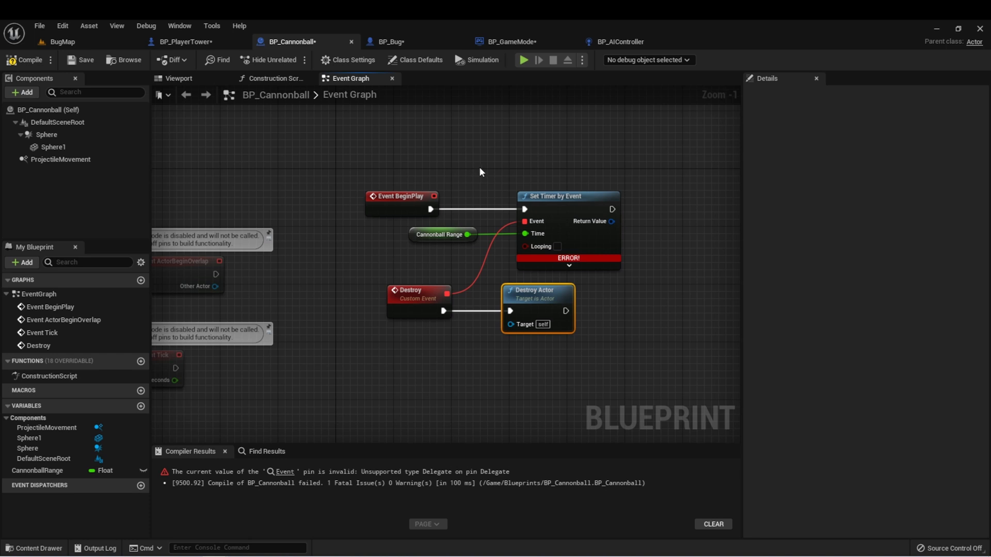
mouse_move(497, 158)
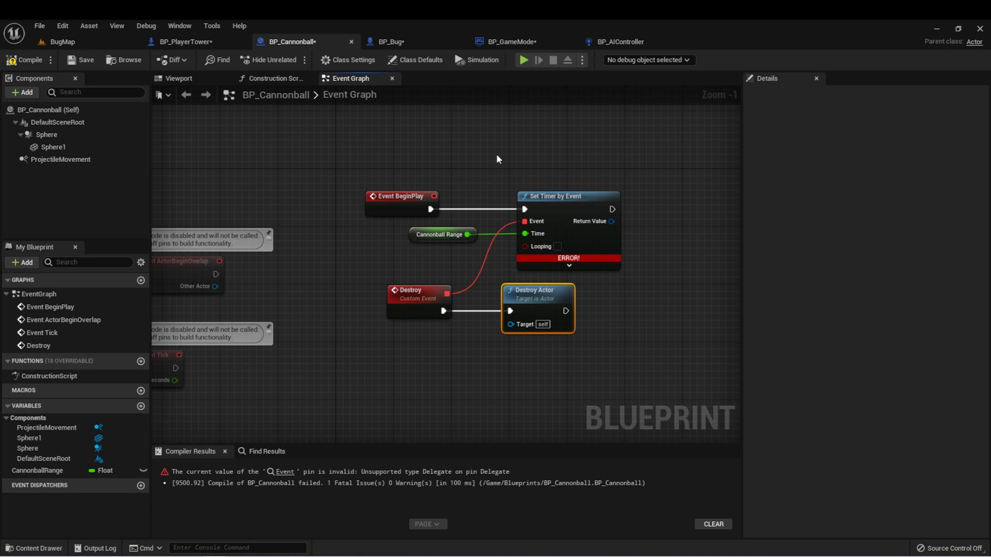
mouse_move(409, 157)
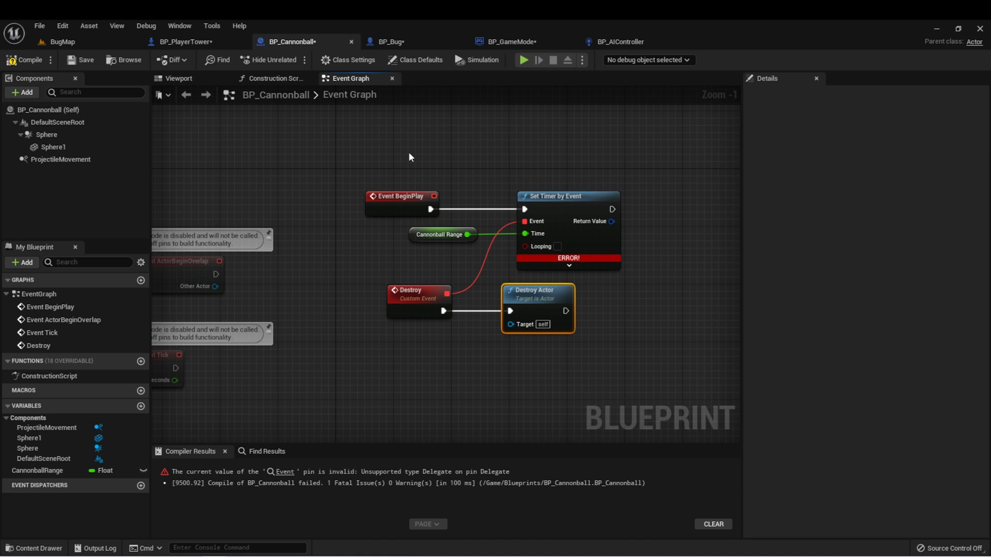
Step: Compile BP_Cannonball without errors and play-test the level
left_click(26, 60)
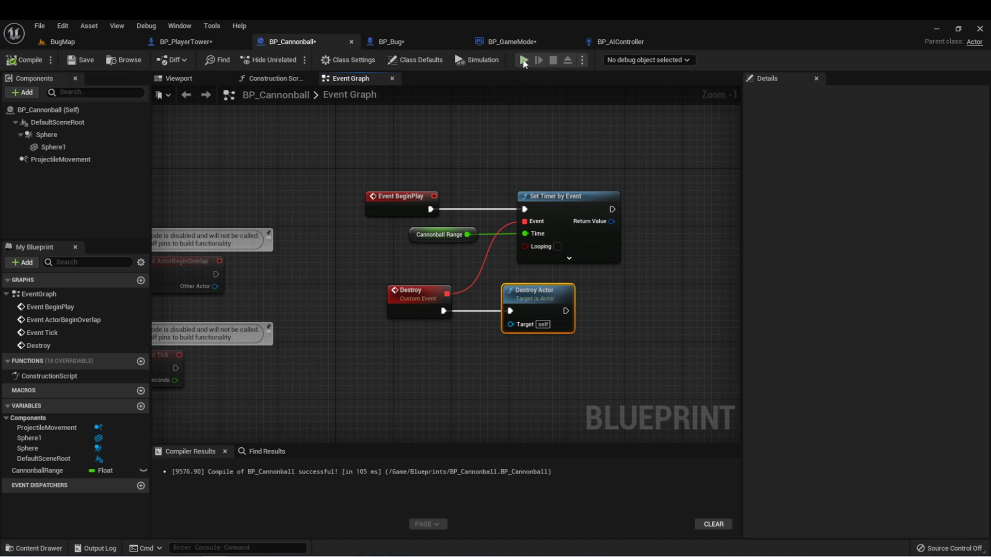
left_click(523, 60)
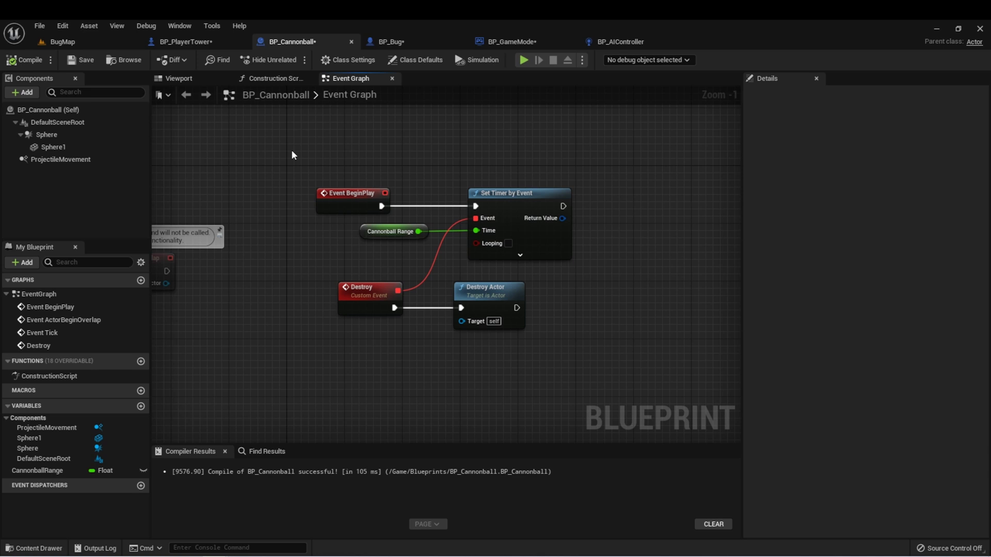
mouse_move(279, 150)
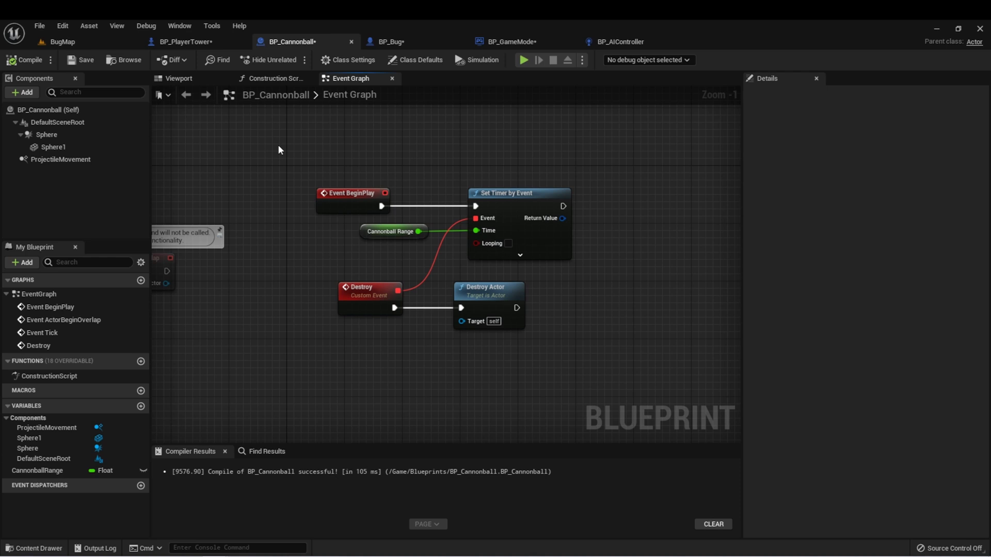